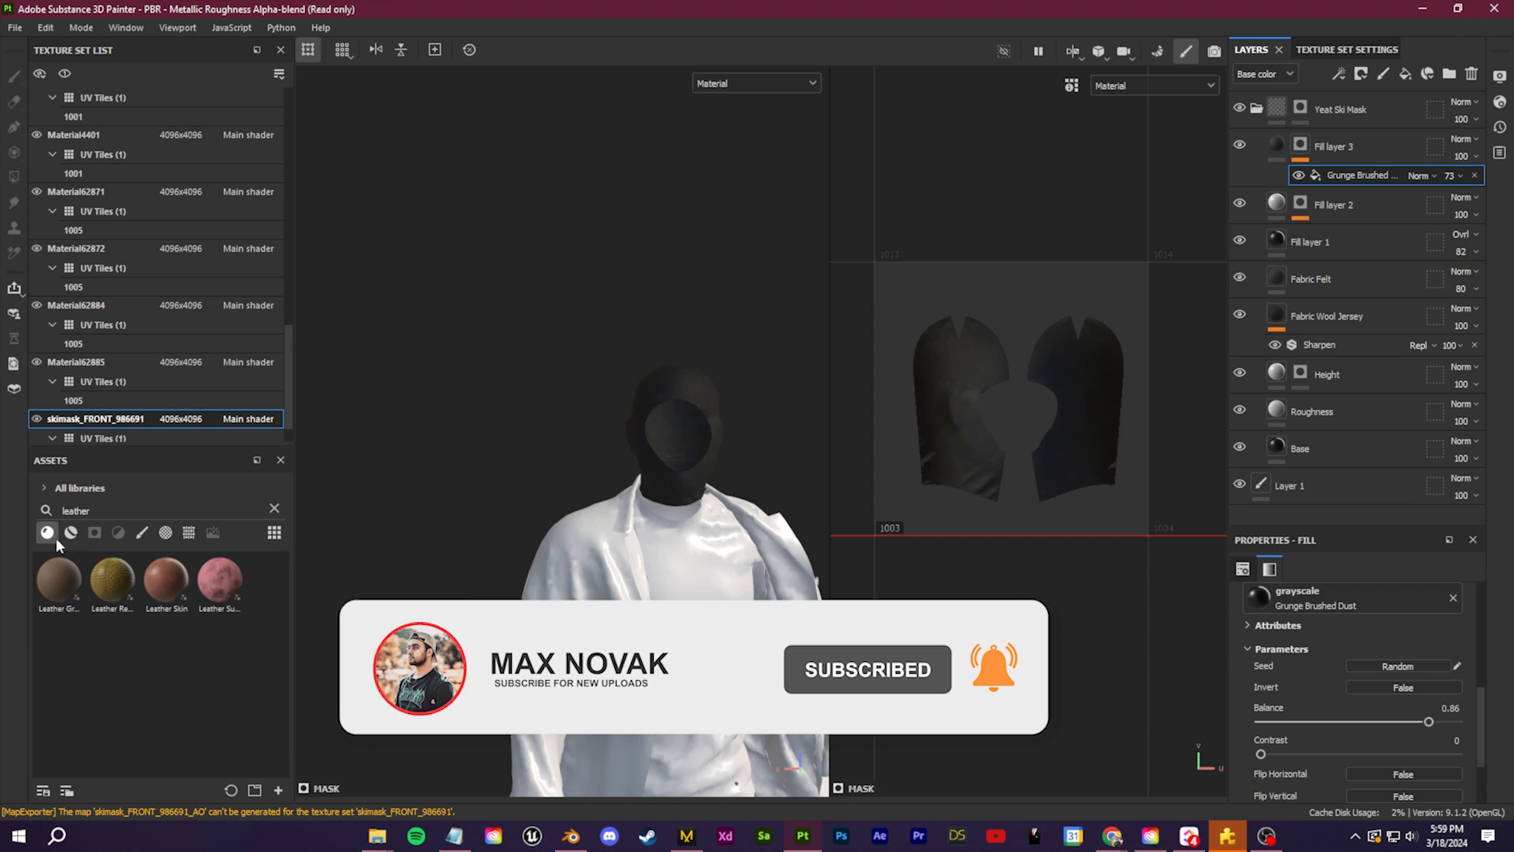
# Add a Landscape mesh and apply the 'lakes 2', then 'river' terrain presets.
pyautogui.click(569, 836)
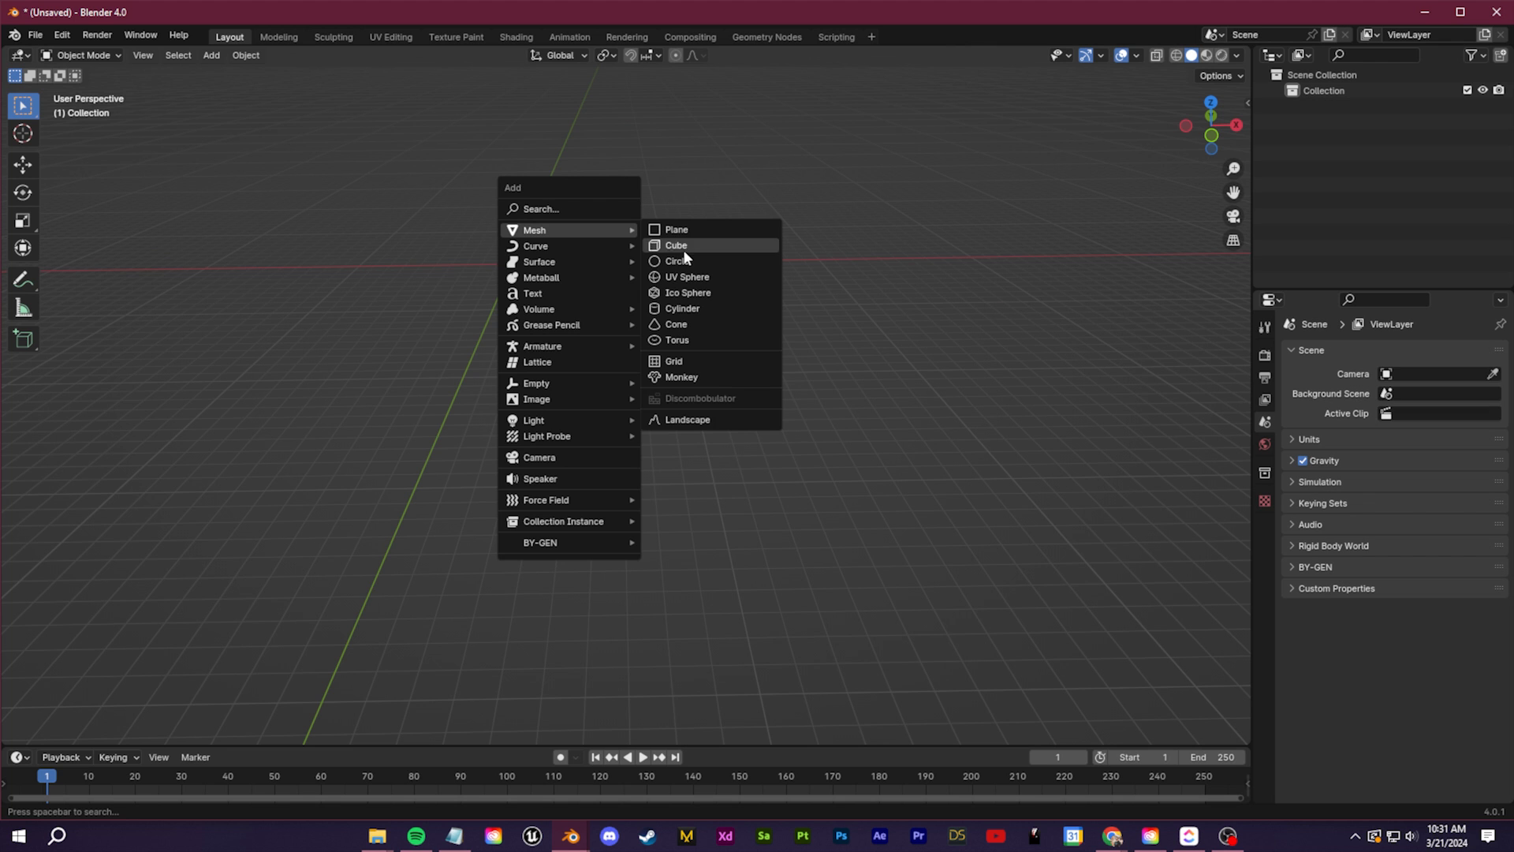
pyautogui.click(687, 419)
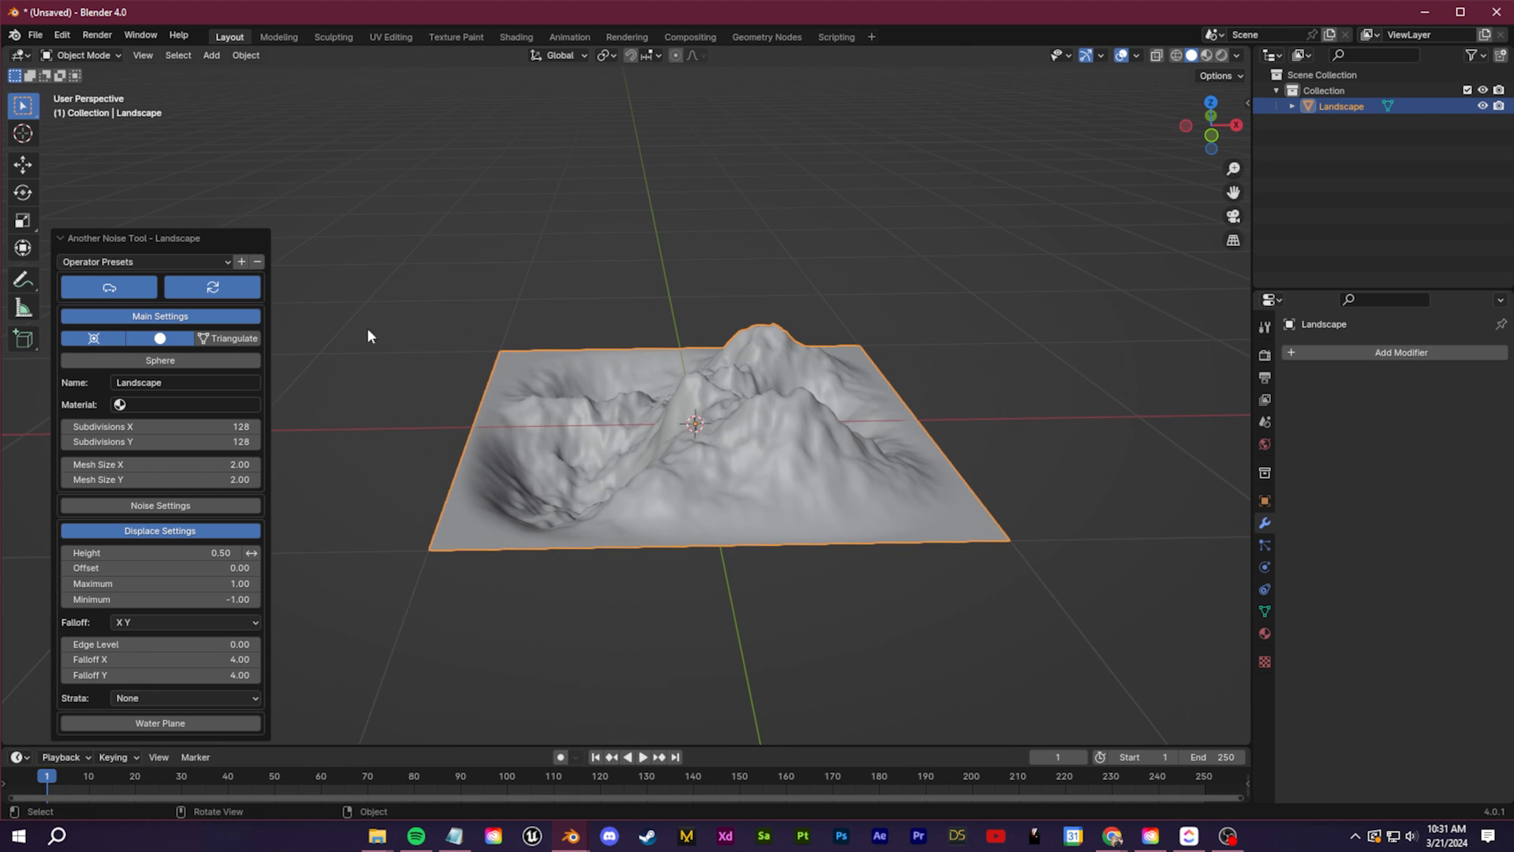
pyautogui.click(145, 261)
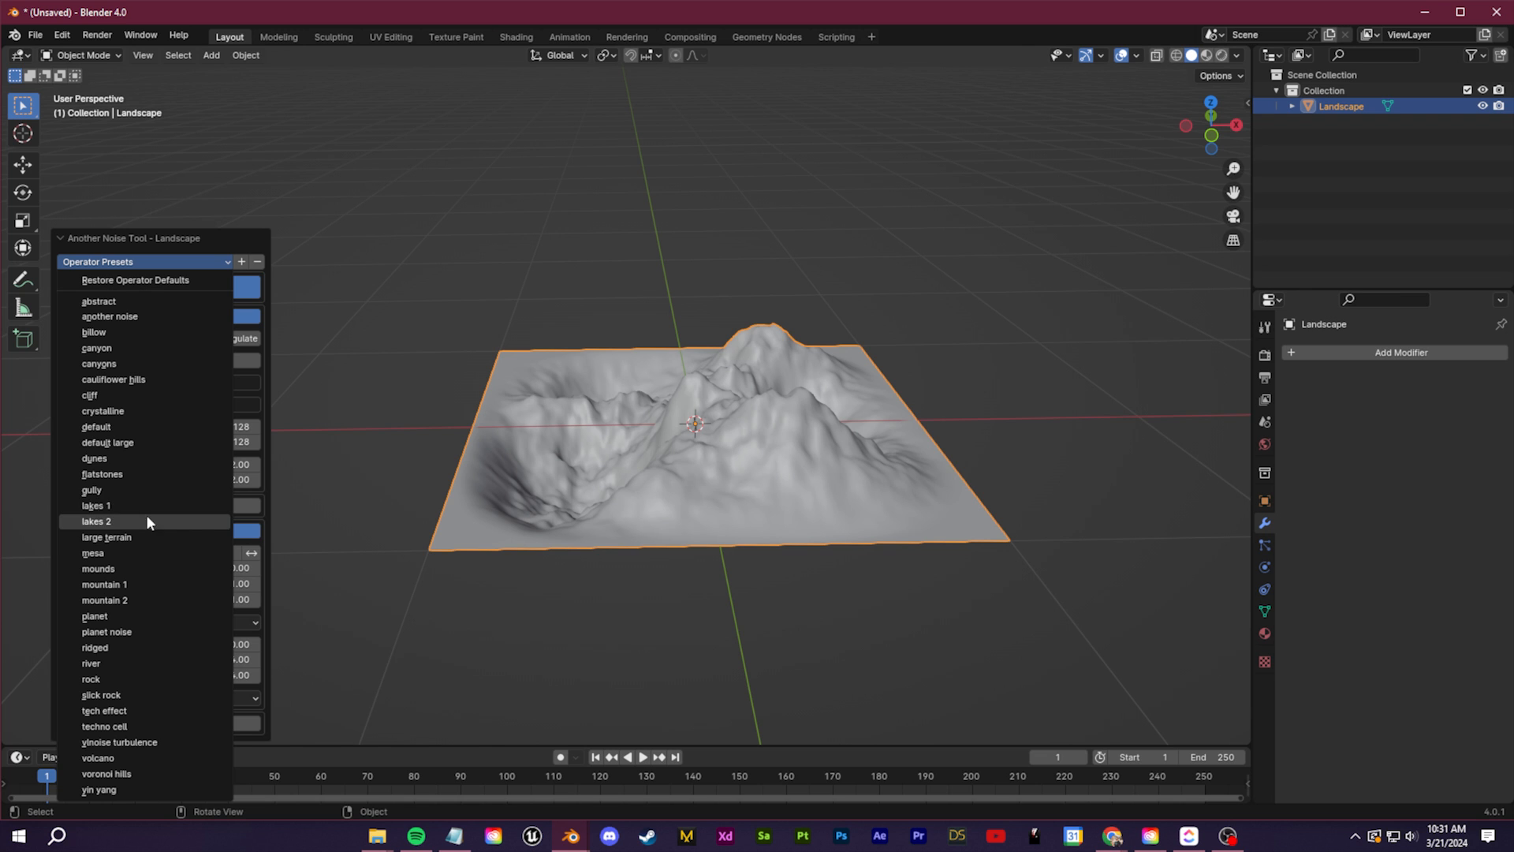
pyautogui.click(96, 521)
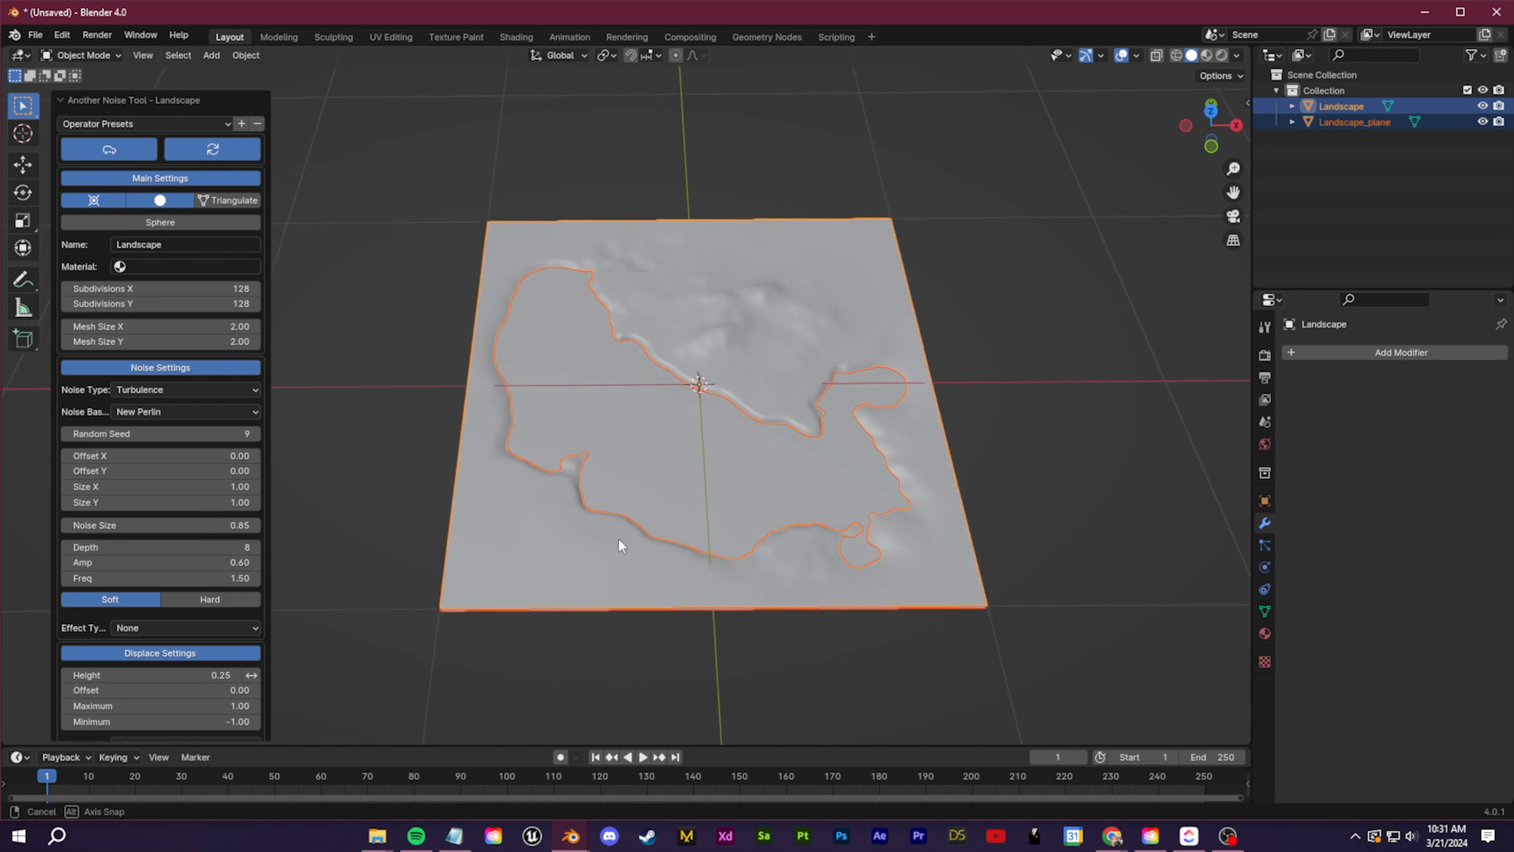
pyautogui.click(145, 123)
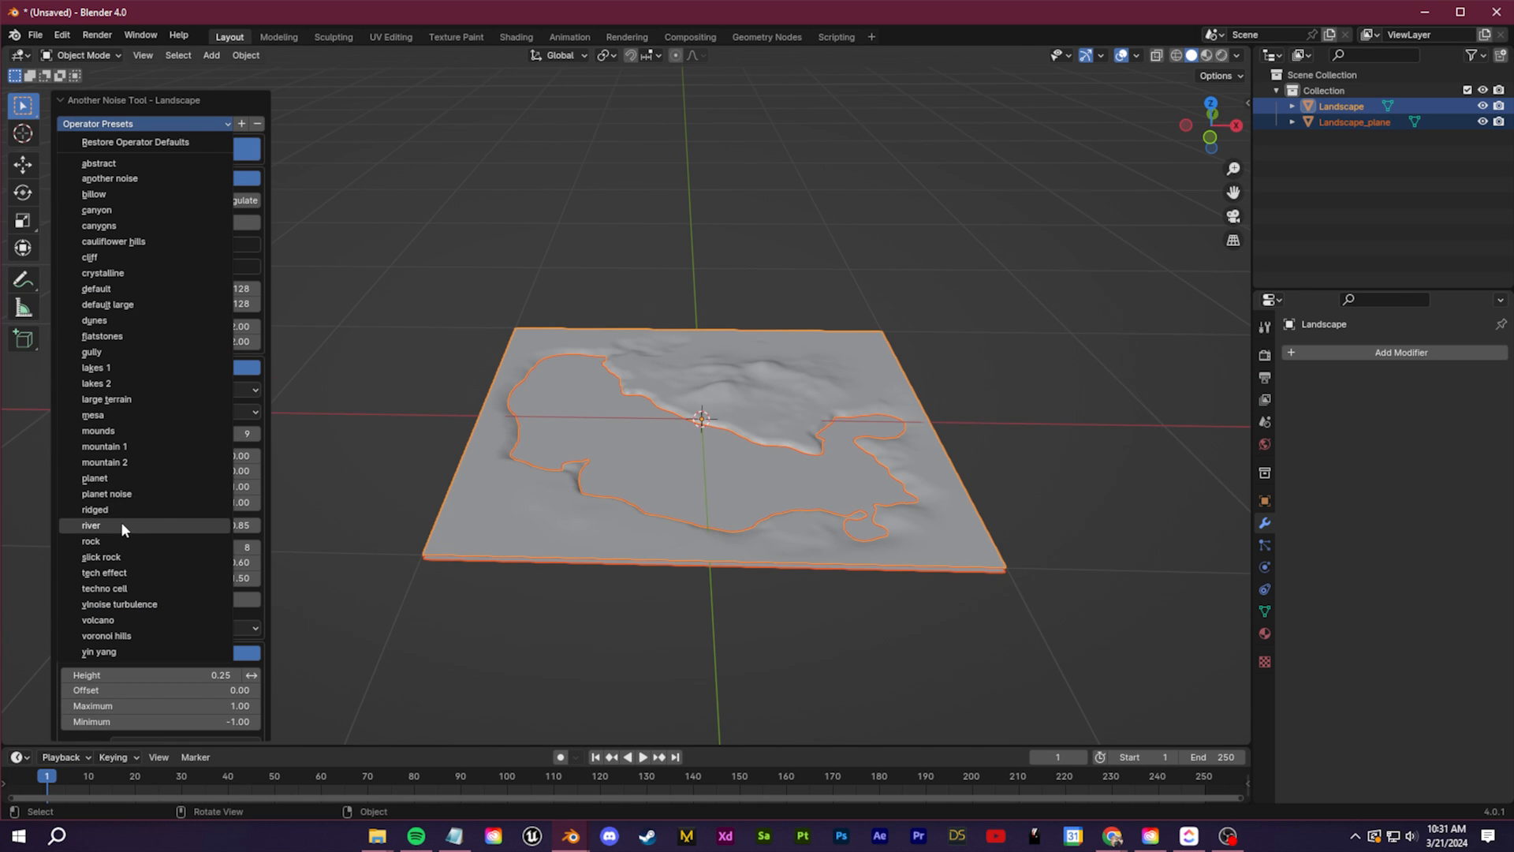
pyautogui.click(90, 525)
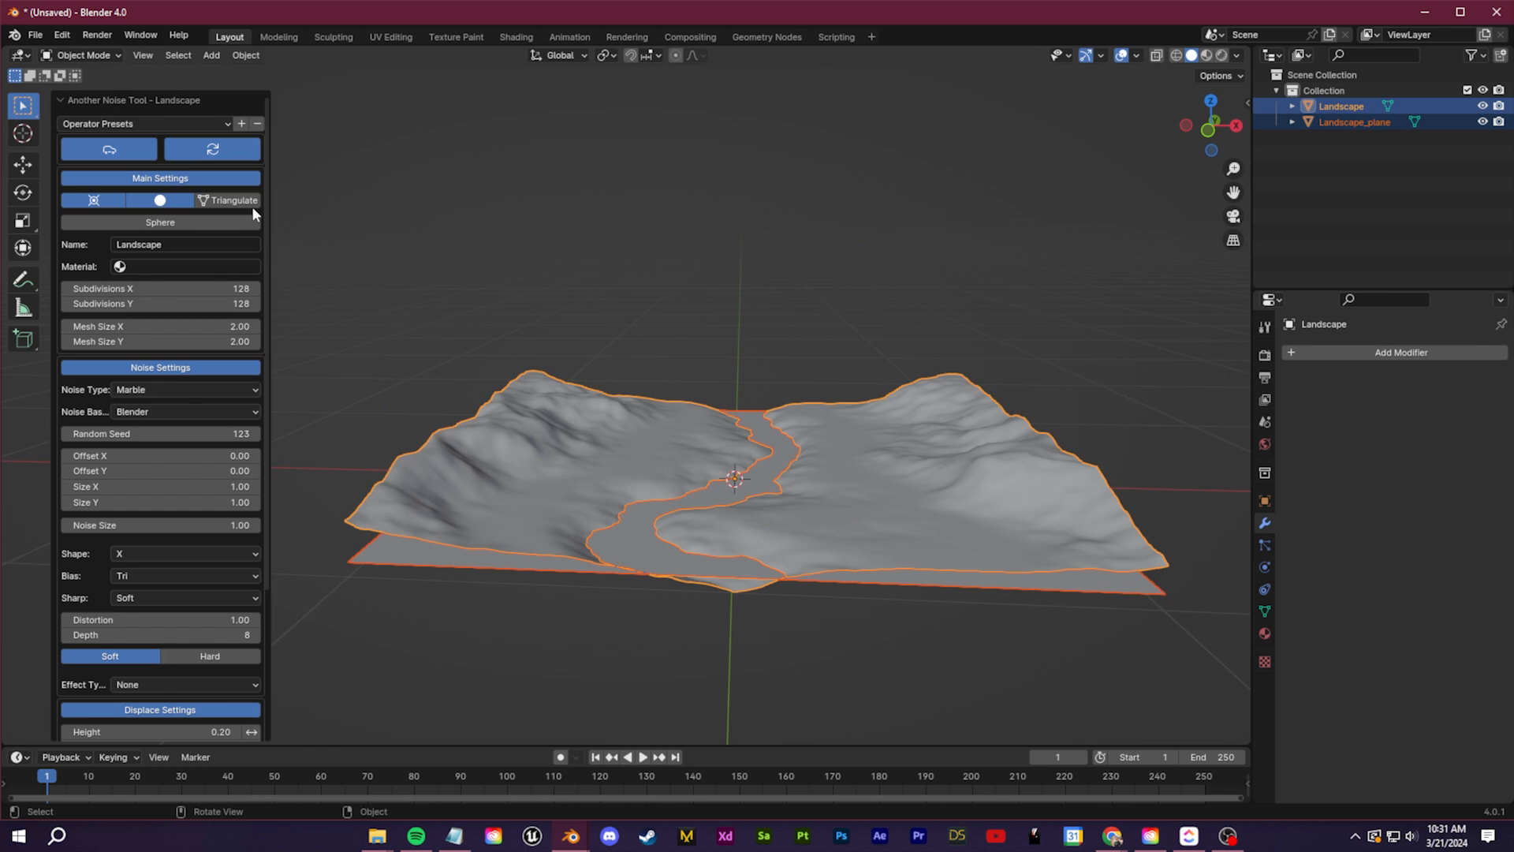
# Switch the interaction mode to Sculpt Mode for painting the ground.
pyautogui.click(82, 55)
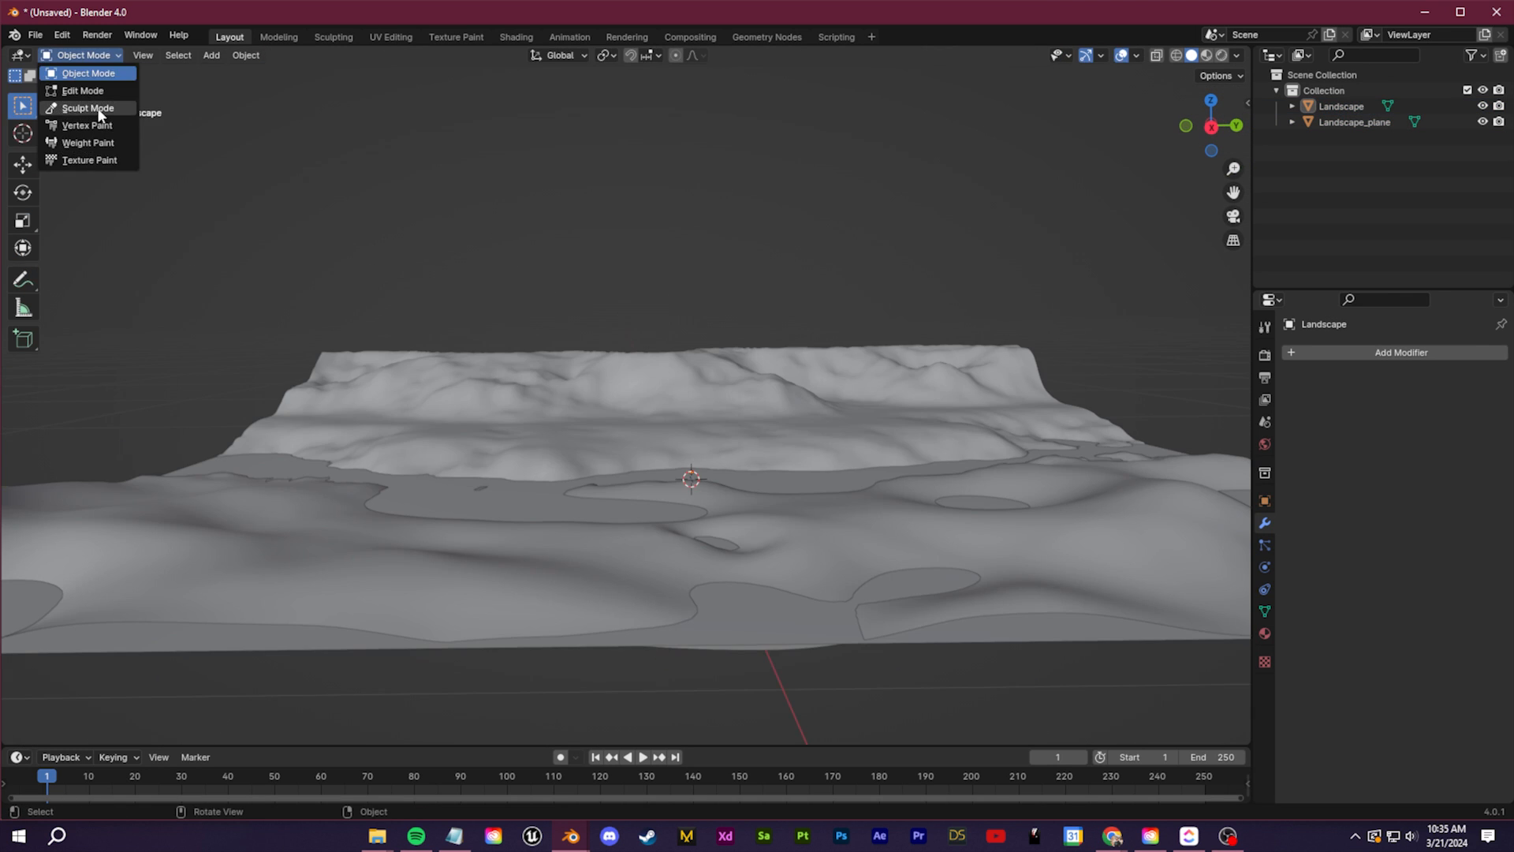
pyautogui.click(87, 107)
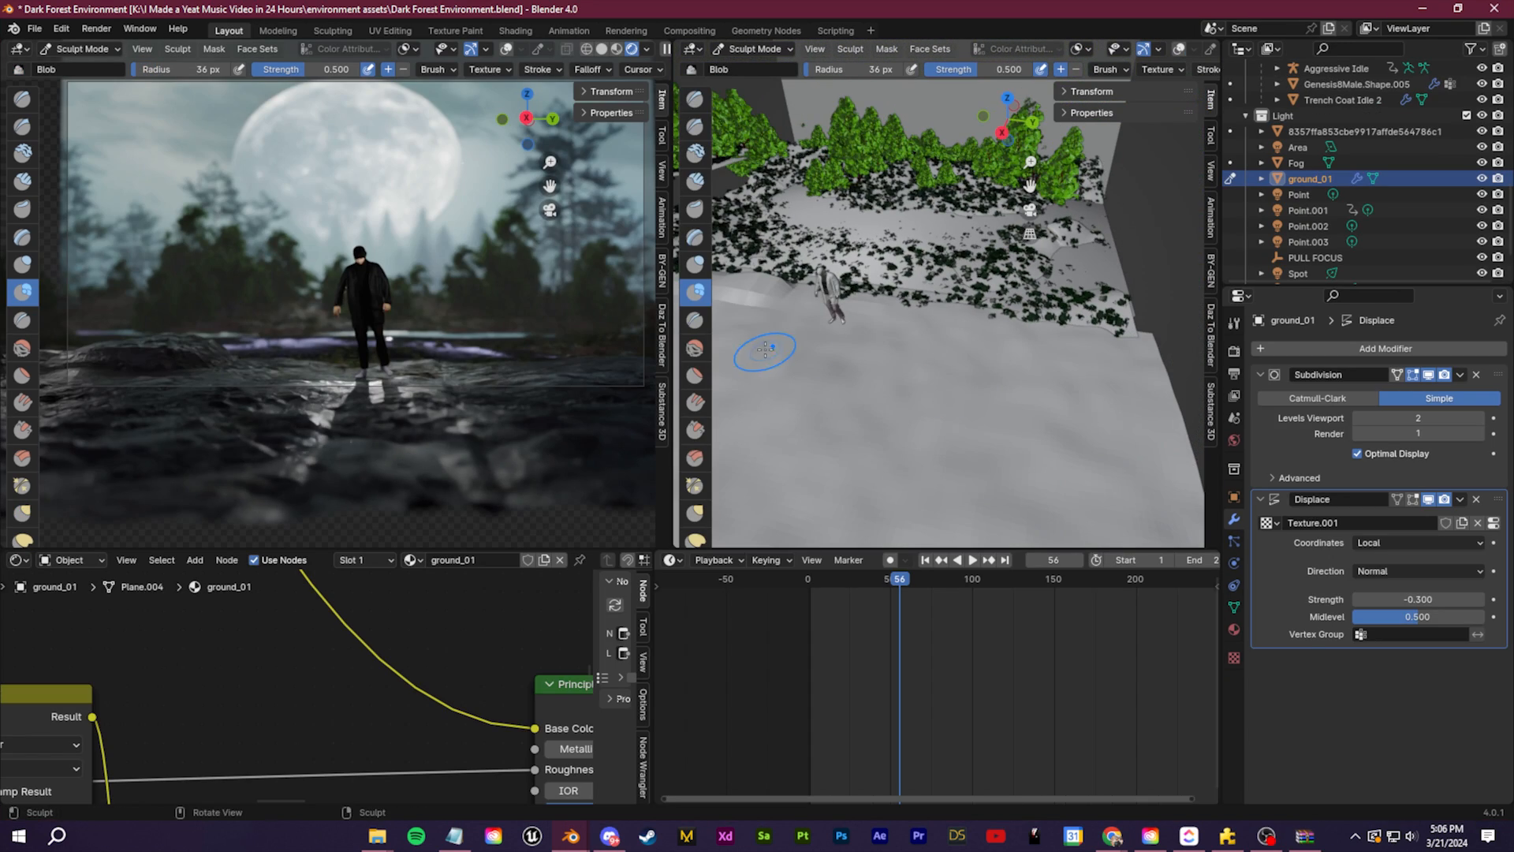
pyautogui.moveTo(1134, 367)
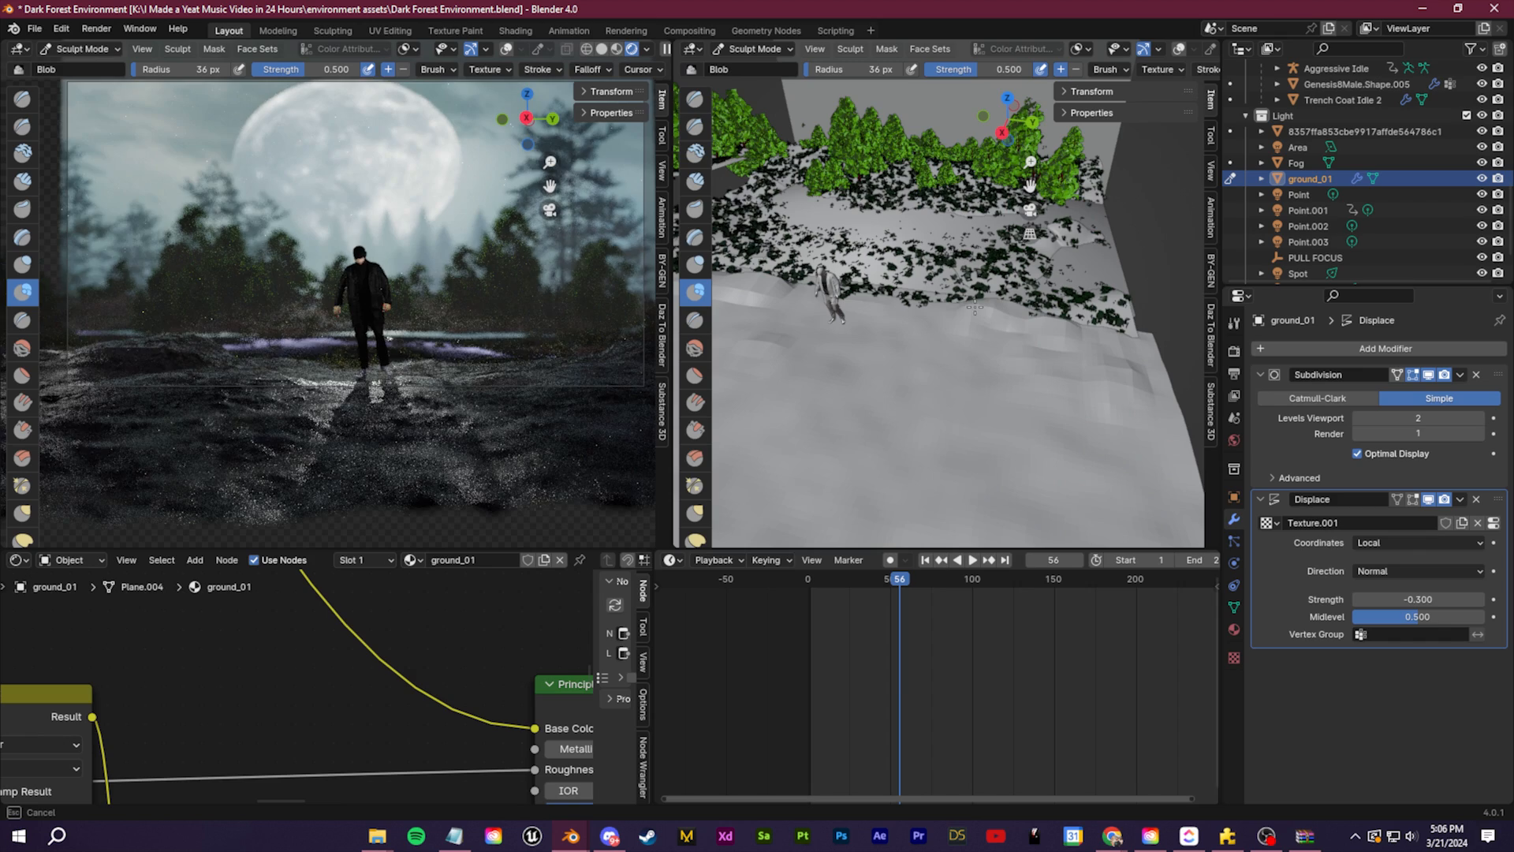
# Enable the Sapling add-on in Preferences and adjust the generated tree's Leaves settings.
pyautogui.click(60, 29)
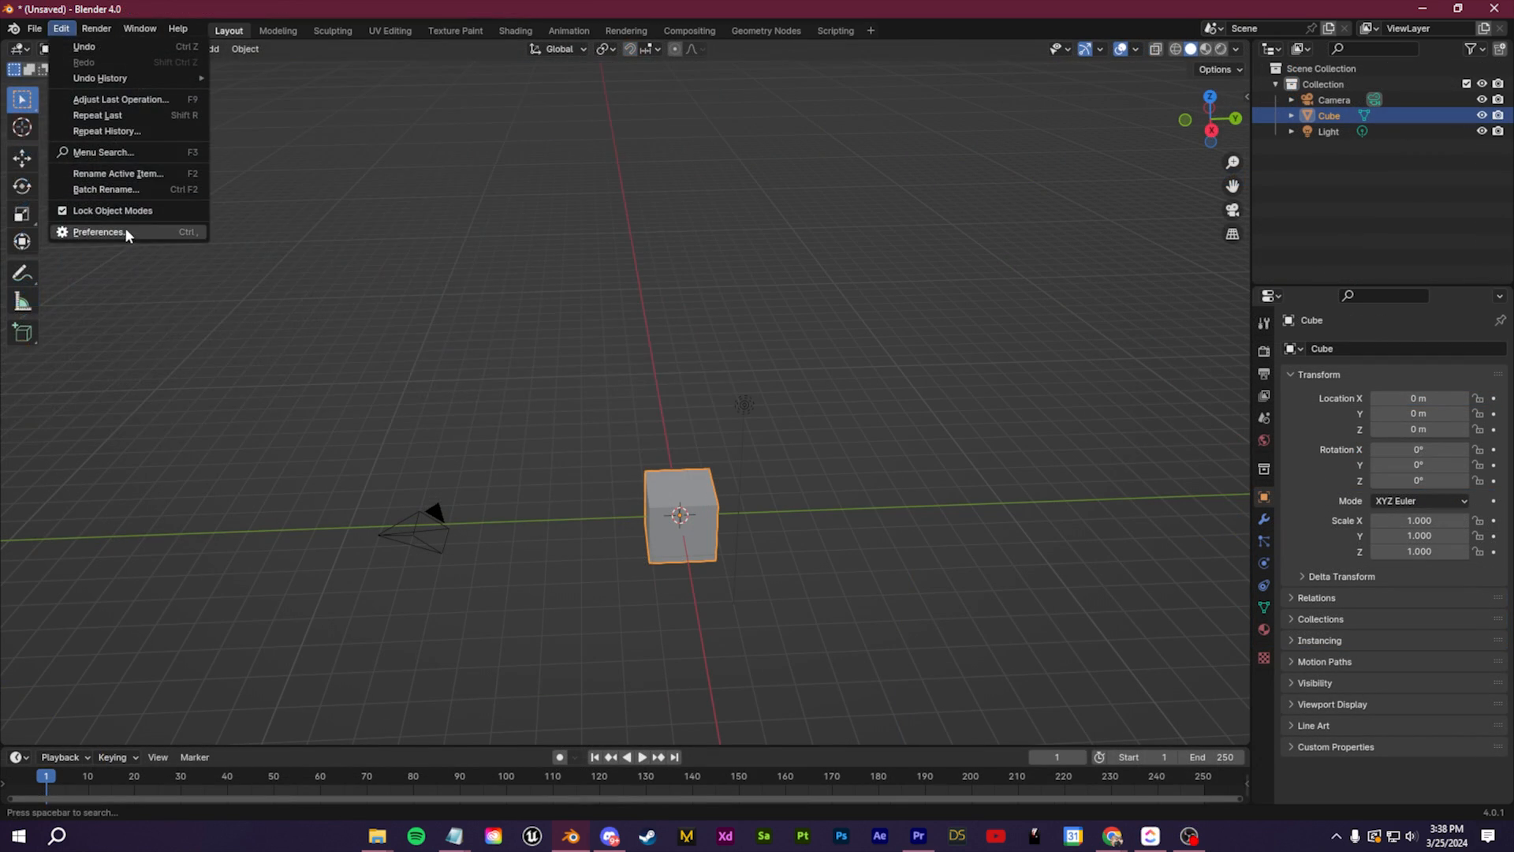
pyautogui.click(98, 232)
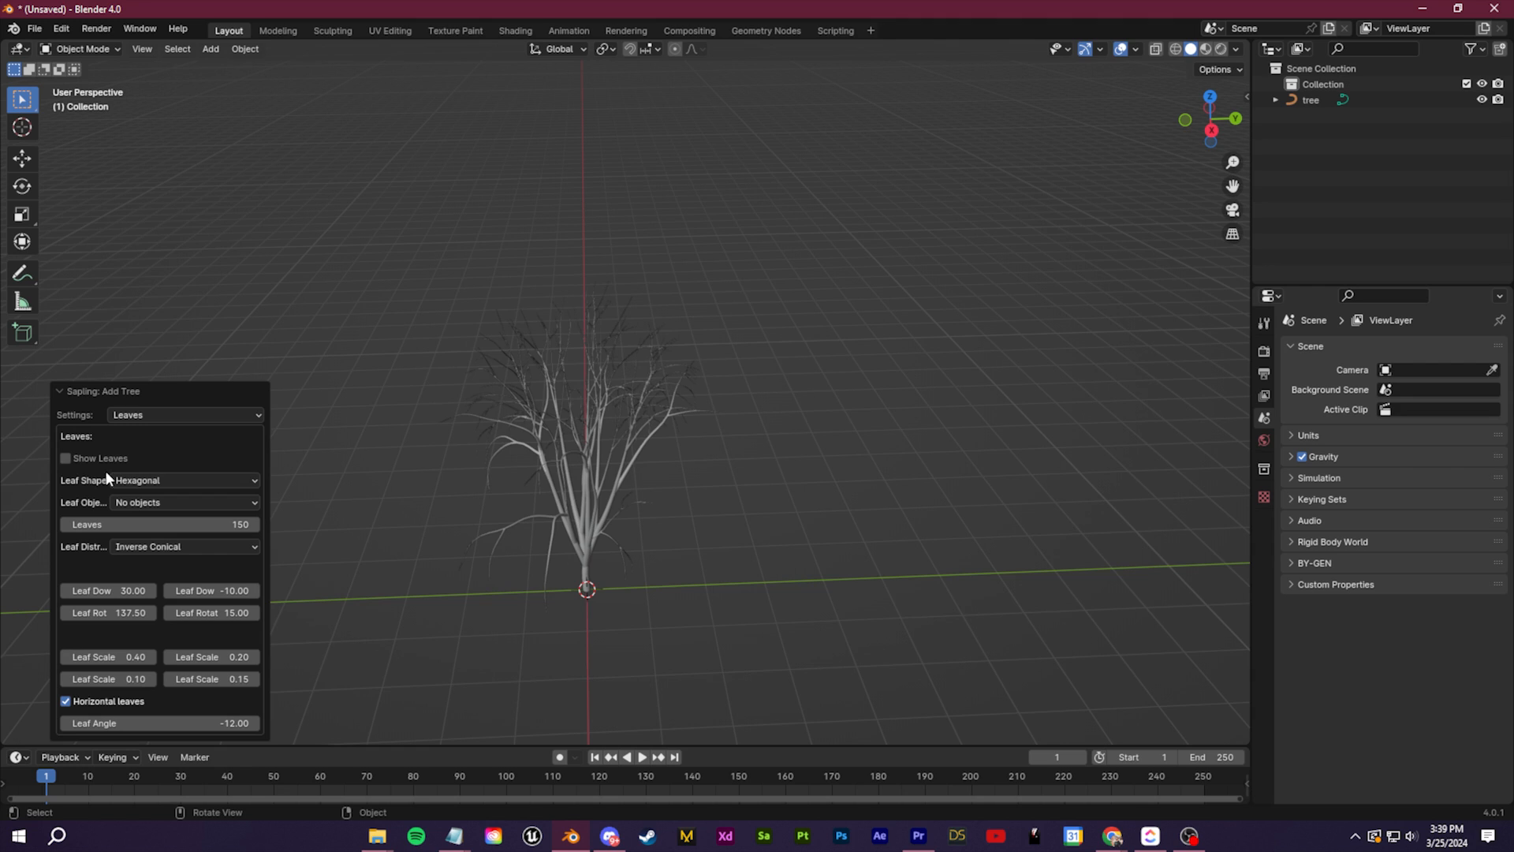
pyautogui.click(65, 457)
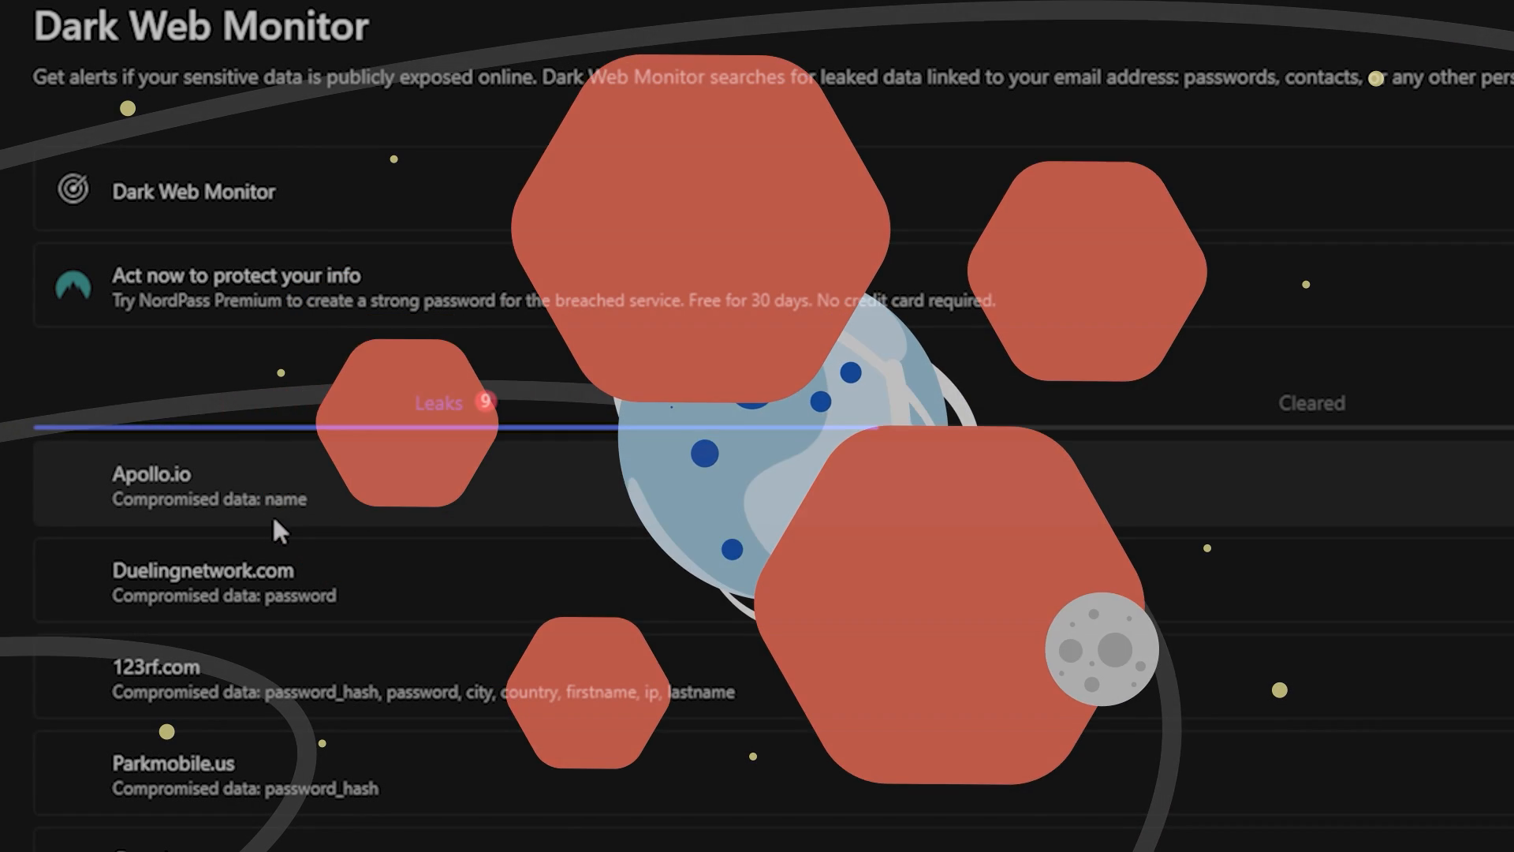
# Expand the Apollo.io entry in the Leaks list to show its breach details.
pyautogui.click(151, 473)
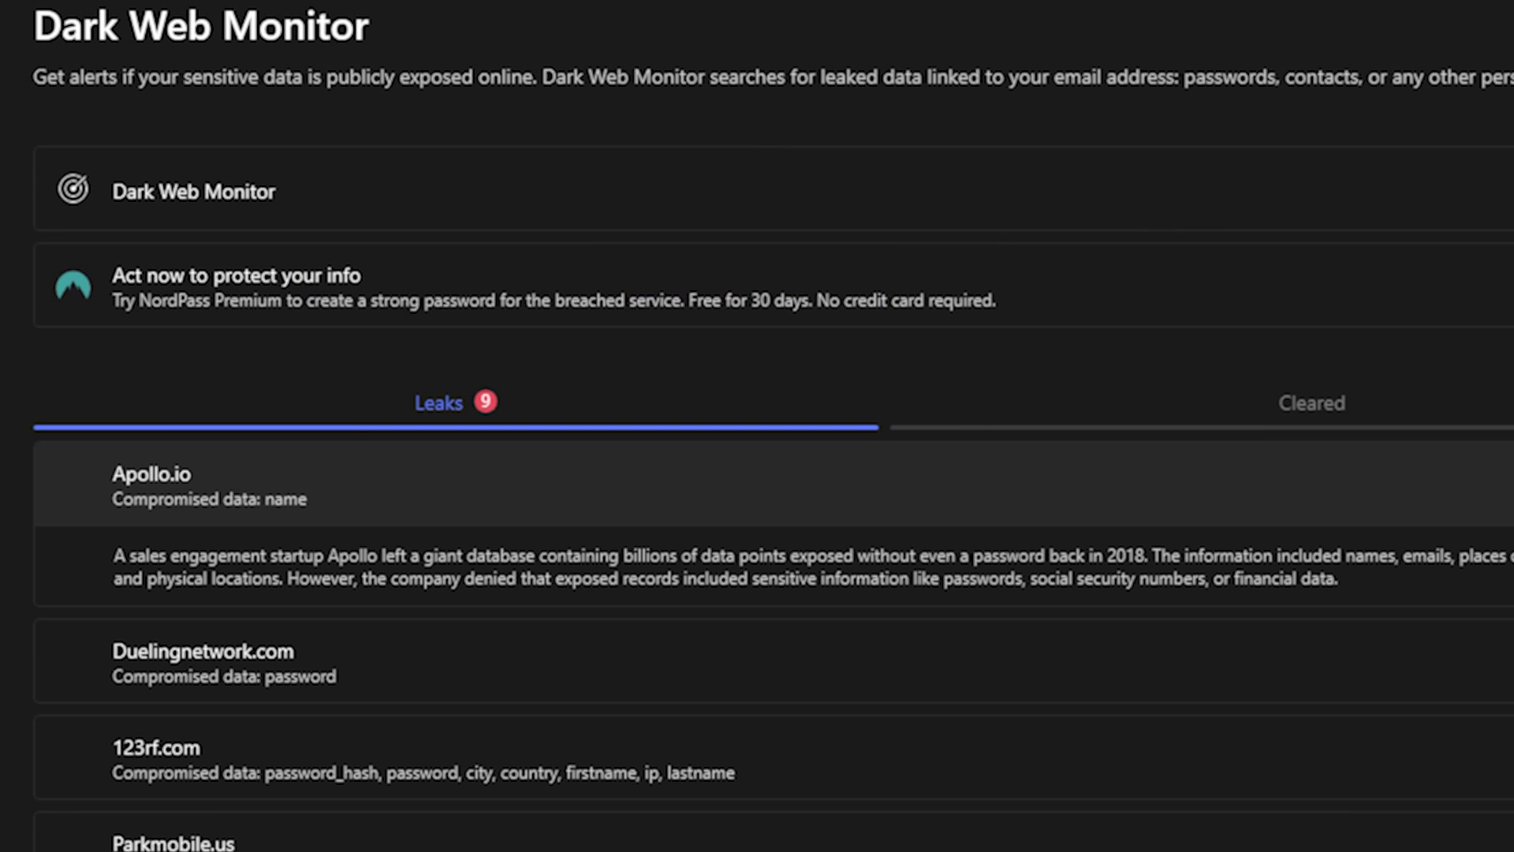
pyautogui.moveTo(705, 589)
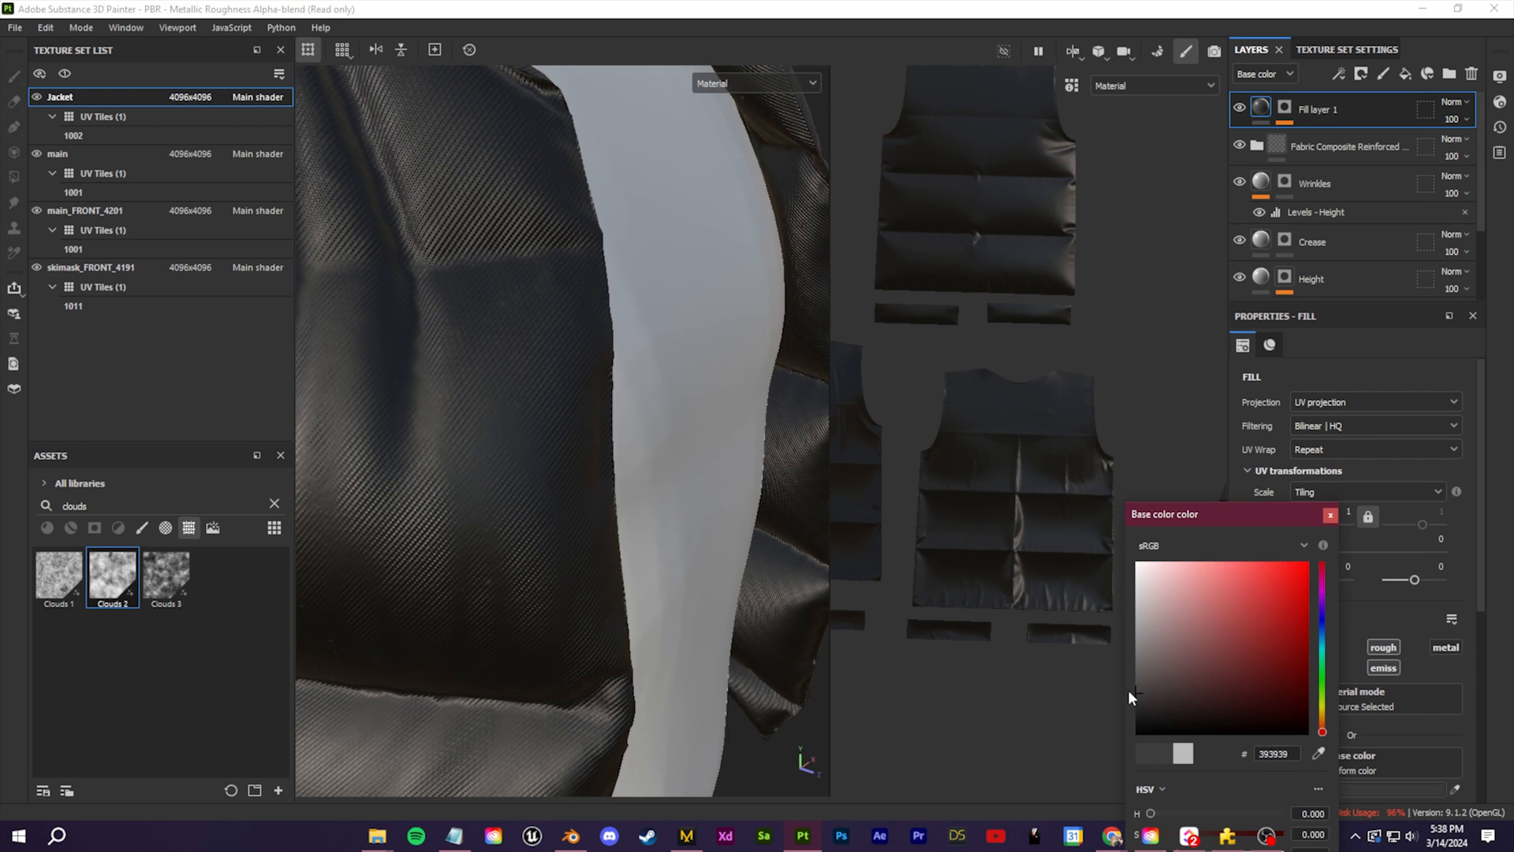
# Pick a new colour from Fill layer 1's Base color swatch.
pyautogui.click(1330, 515)
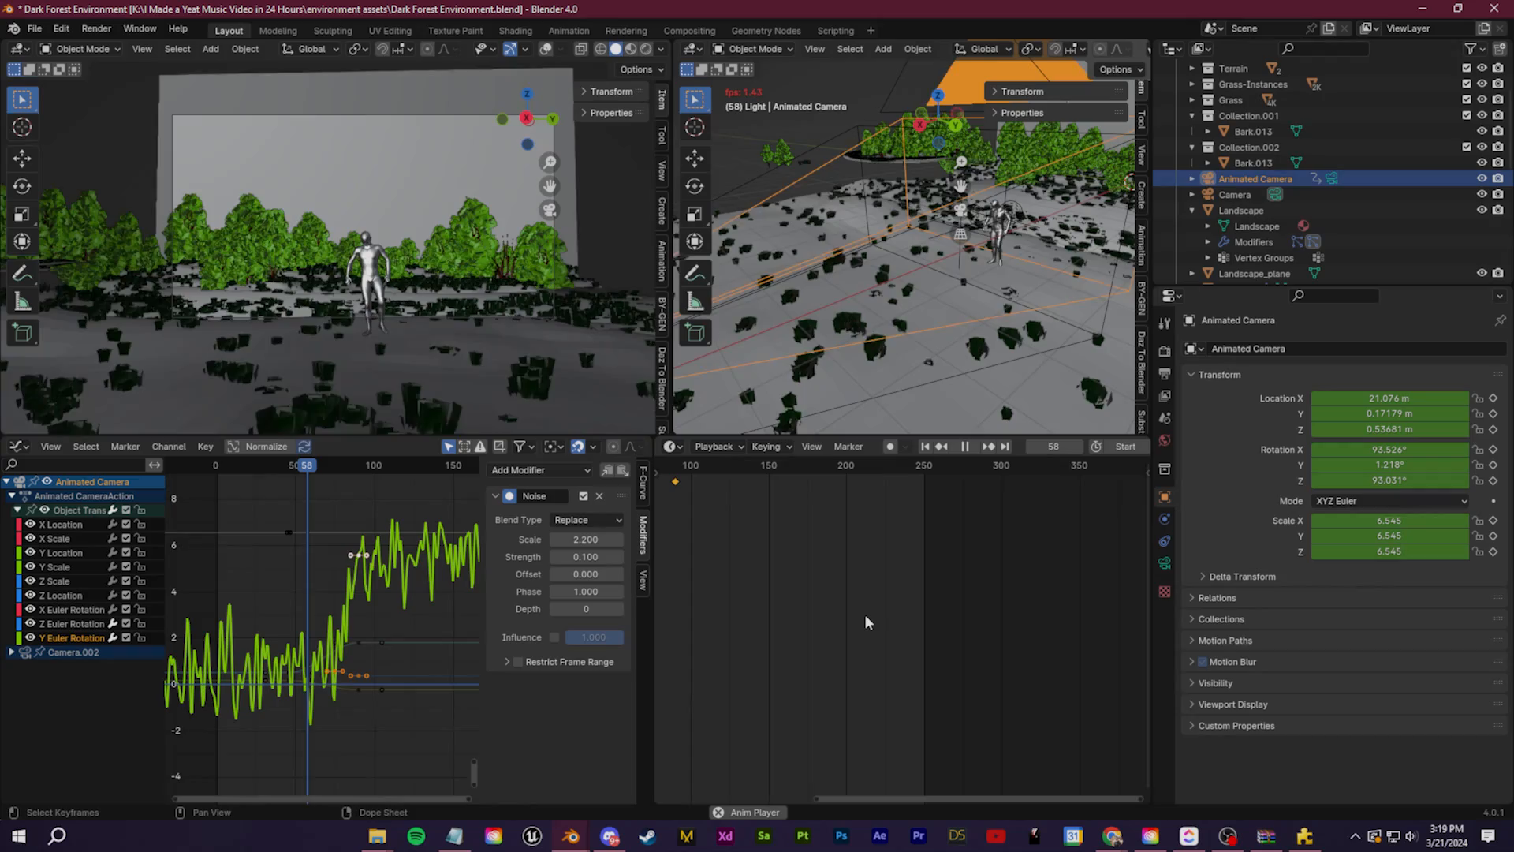
# Give the camera Follow Path (BezierCurve) and Track To (Cube) constraints.
pyautogui.click(962, 445)
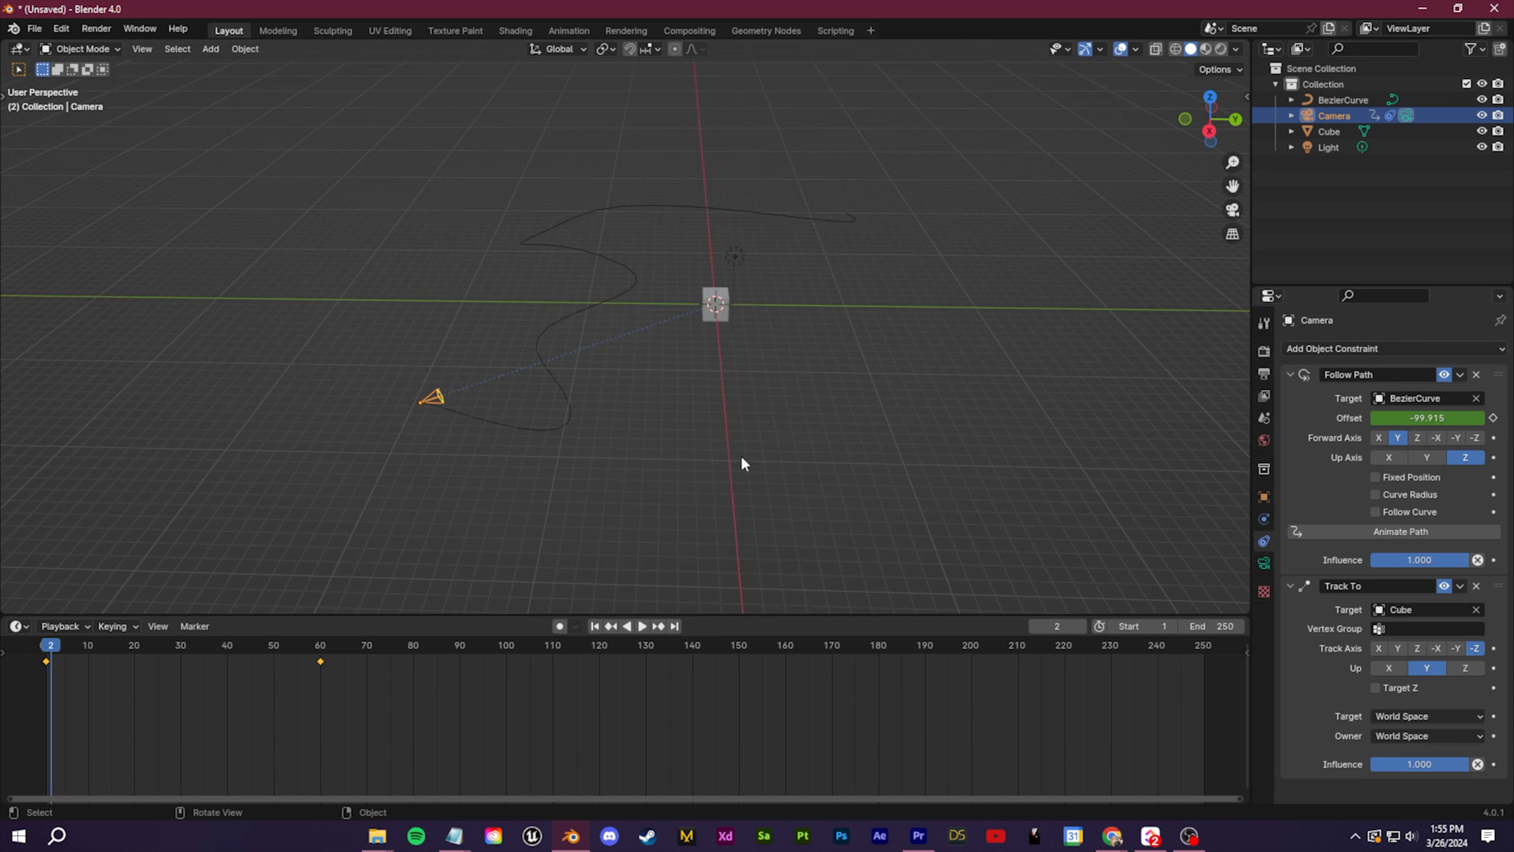
# Add a Noise modifier to the camera's Z Euler Rotation curve in the Graph Editor.
pyautogui.click(641, 625)
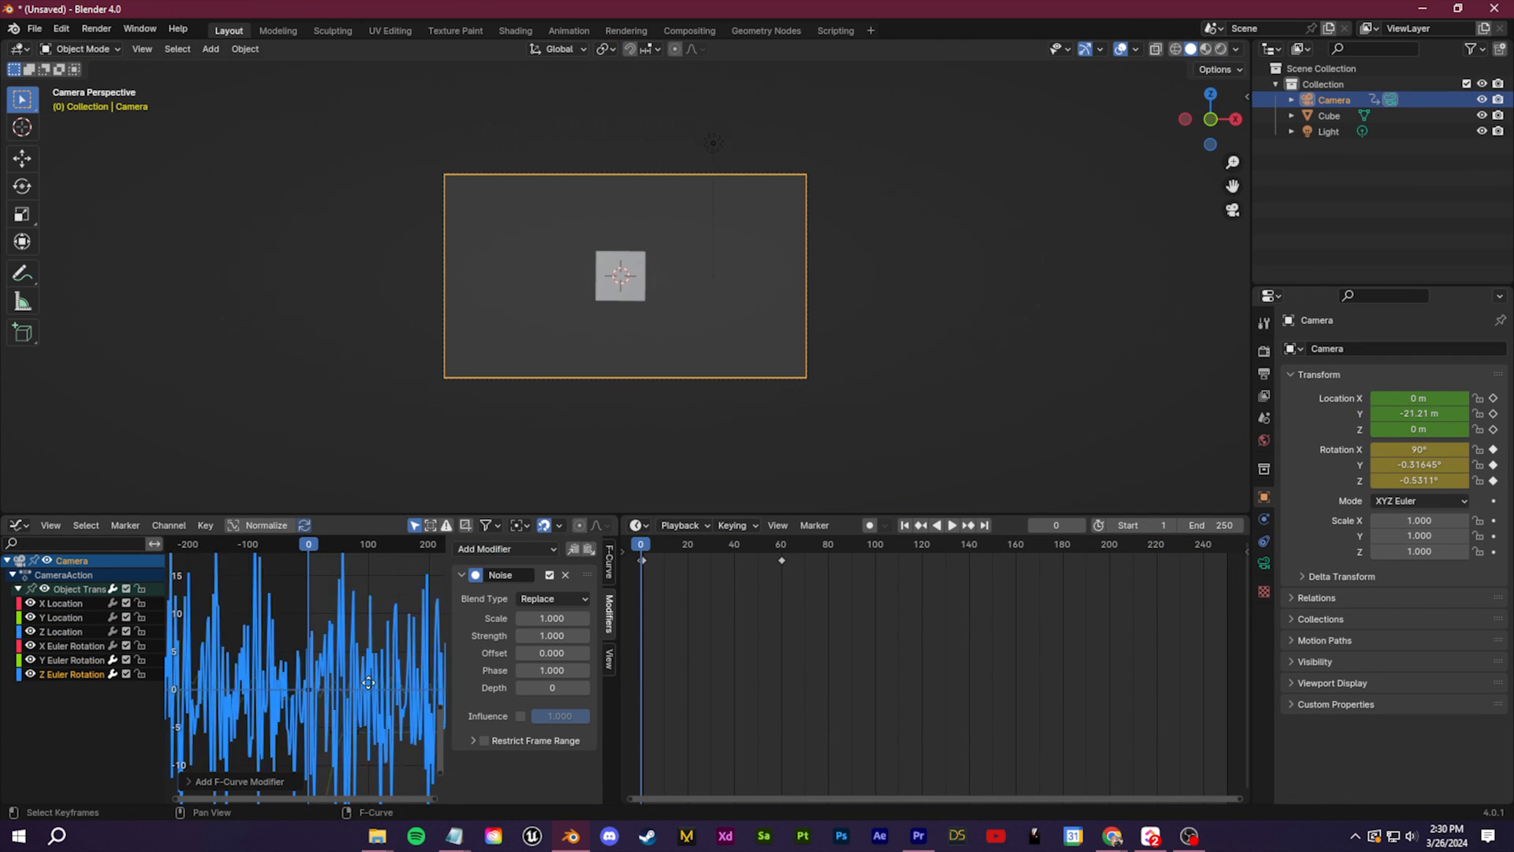
pyautogui.click(951, 524)
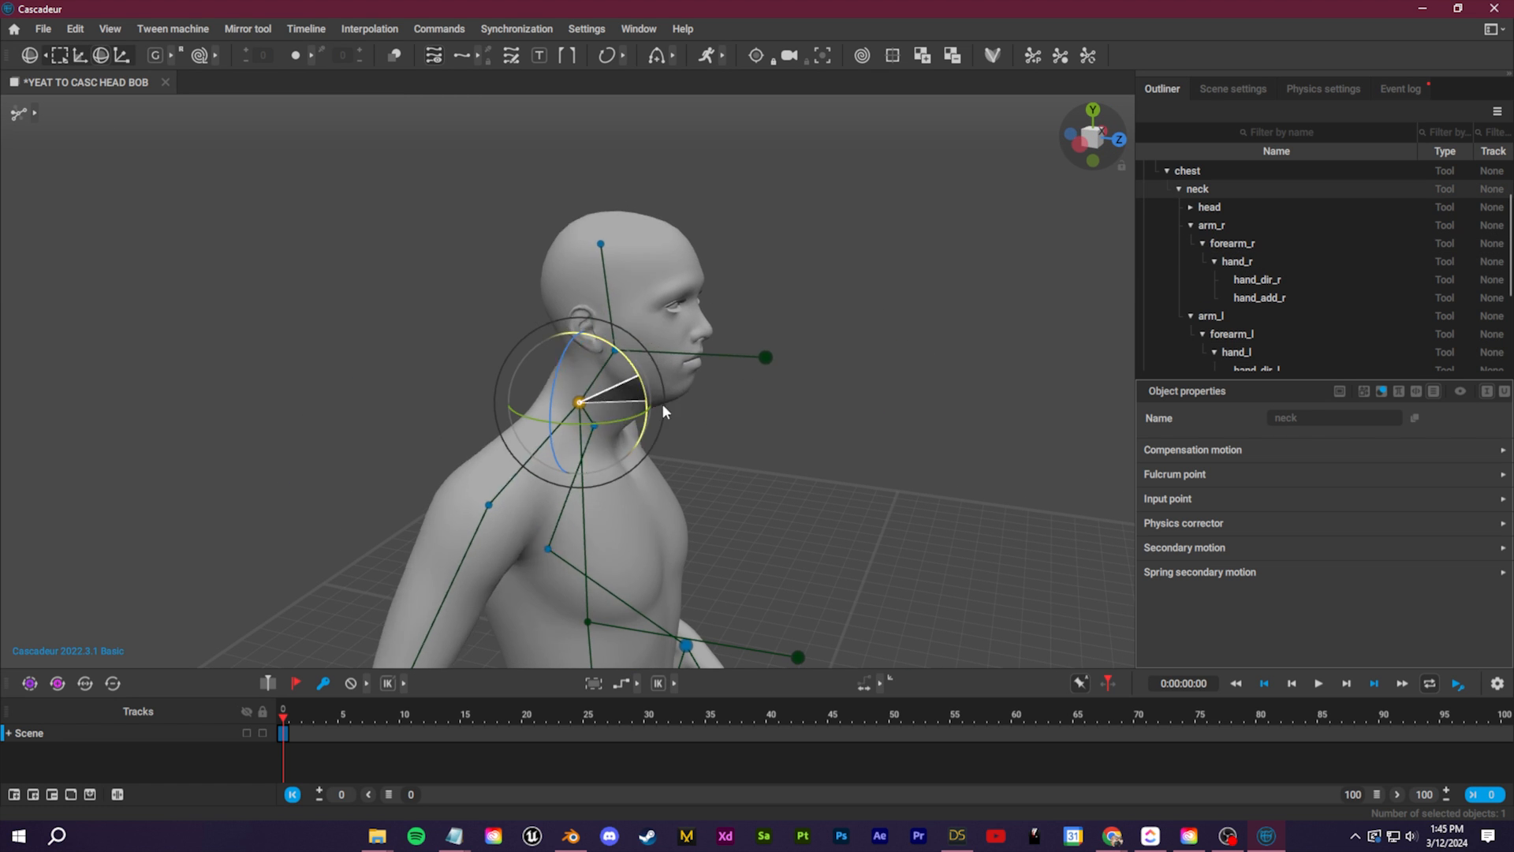
pyautogui.click(1209, 207)
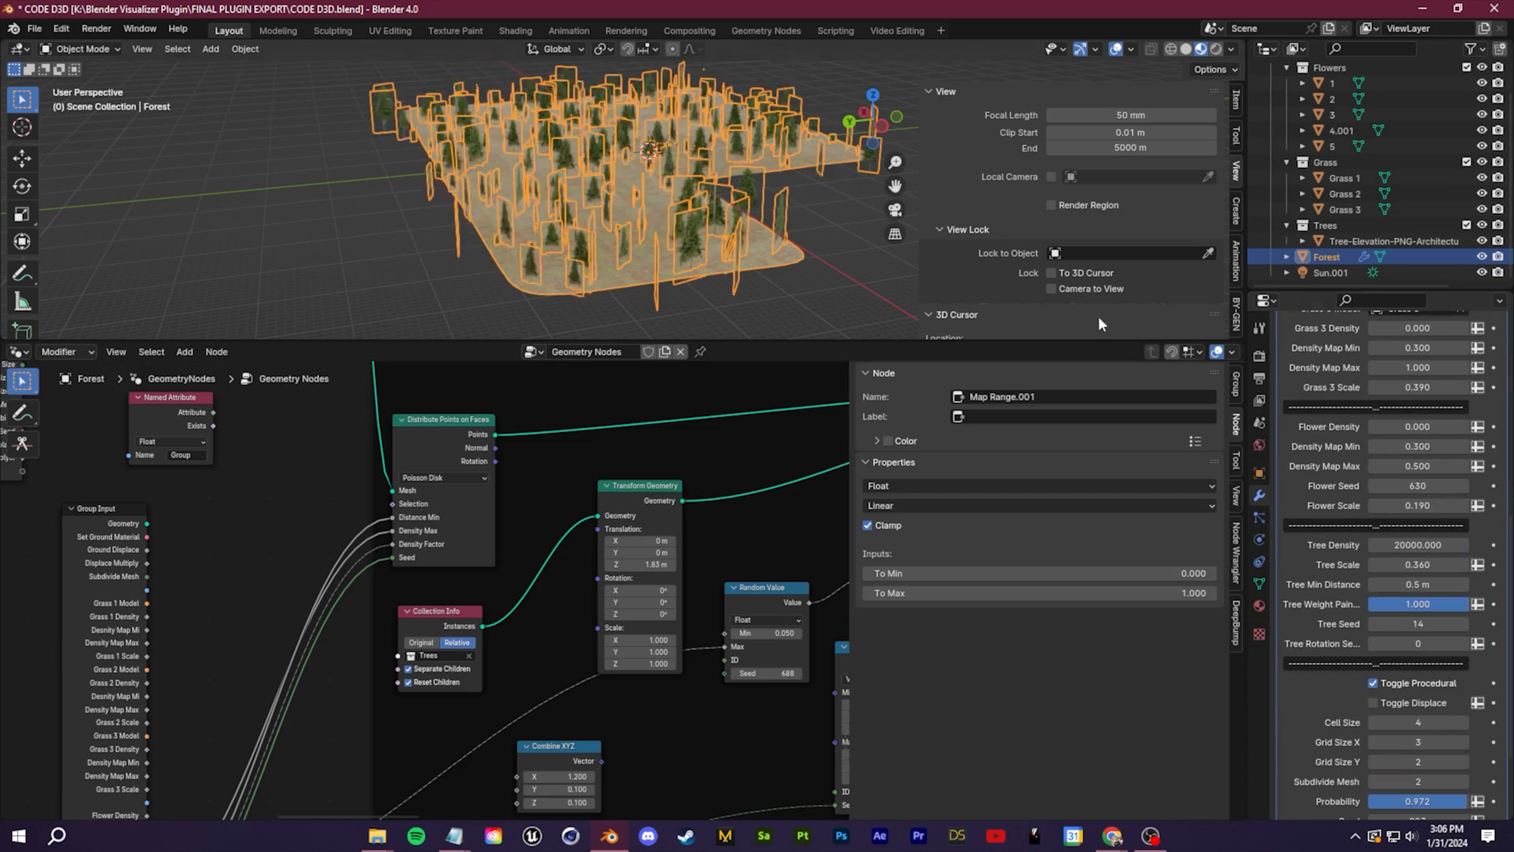
# Open the Dark Forest Environment file to view the camera's Depth of Field panel.
pyautogui.click(245, 49)
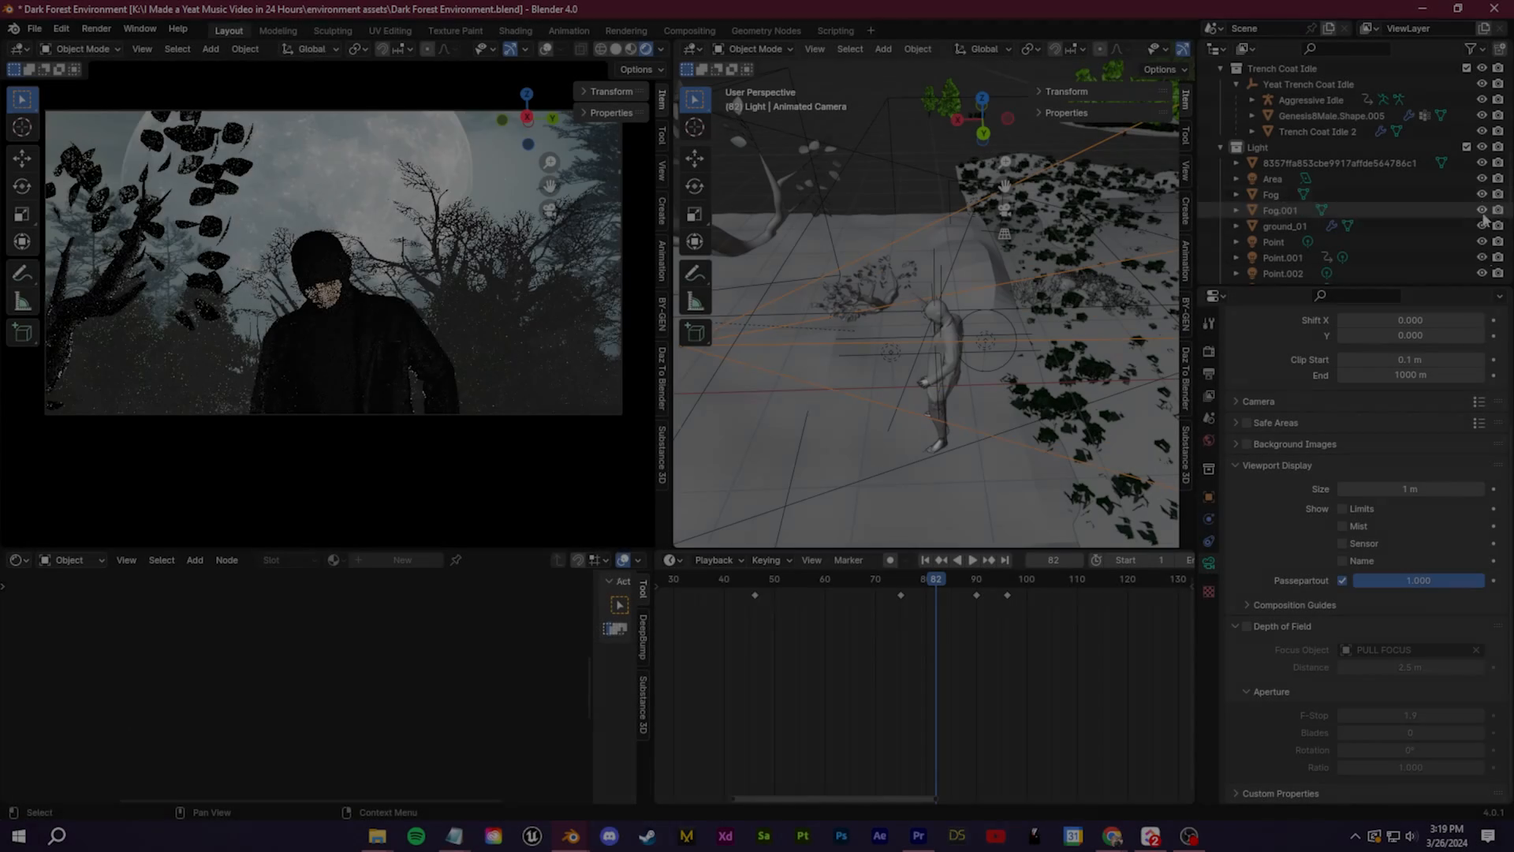
# Select the Camera and enable Depth of Field with F-Stop 0.1.
pyautogui.click(1247, 626)
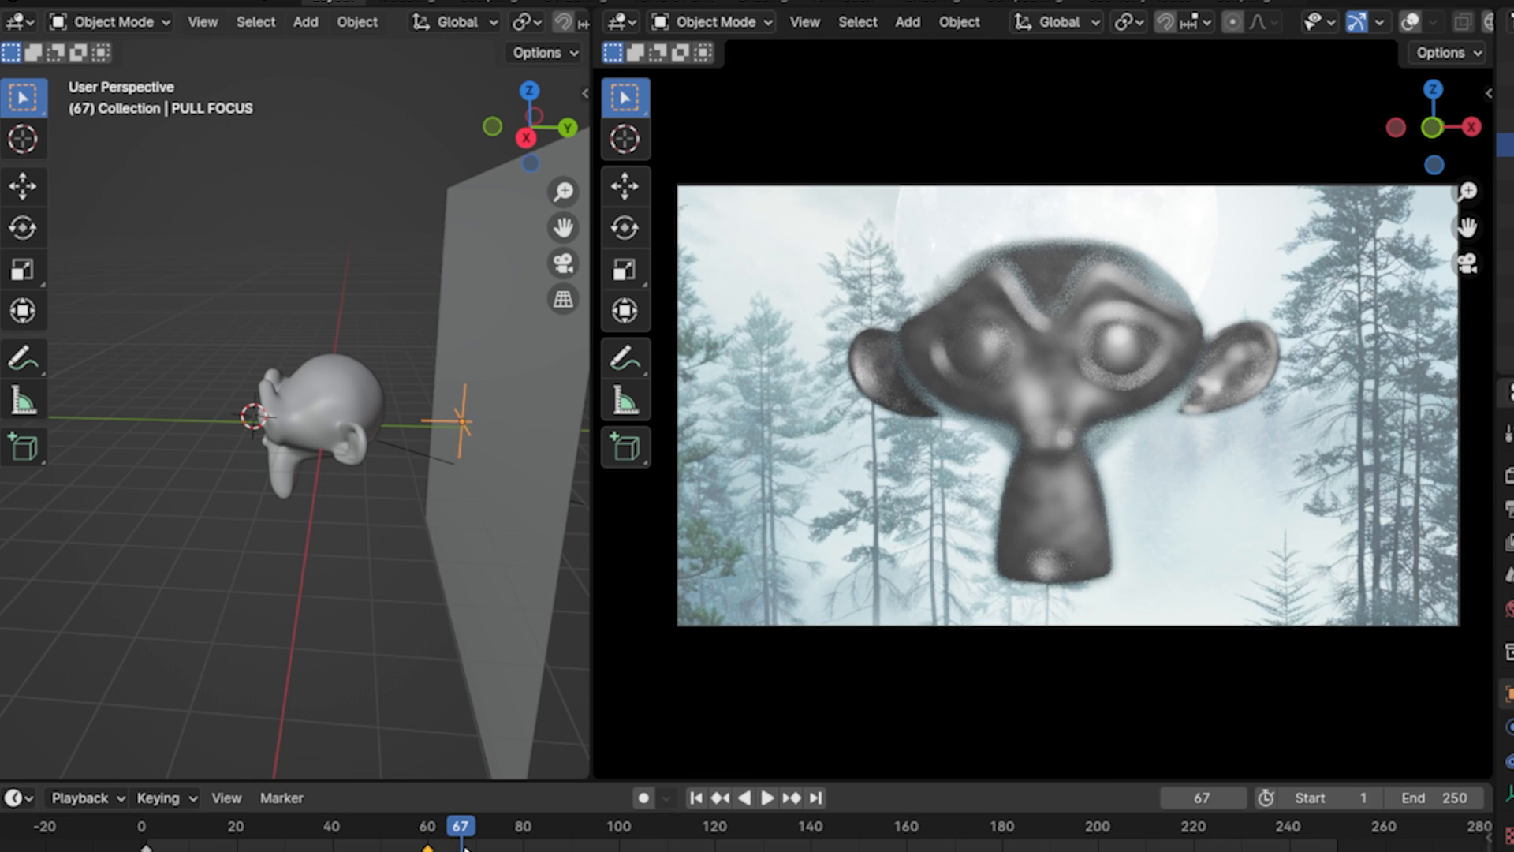
pyautogui.click(766, 796)
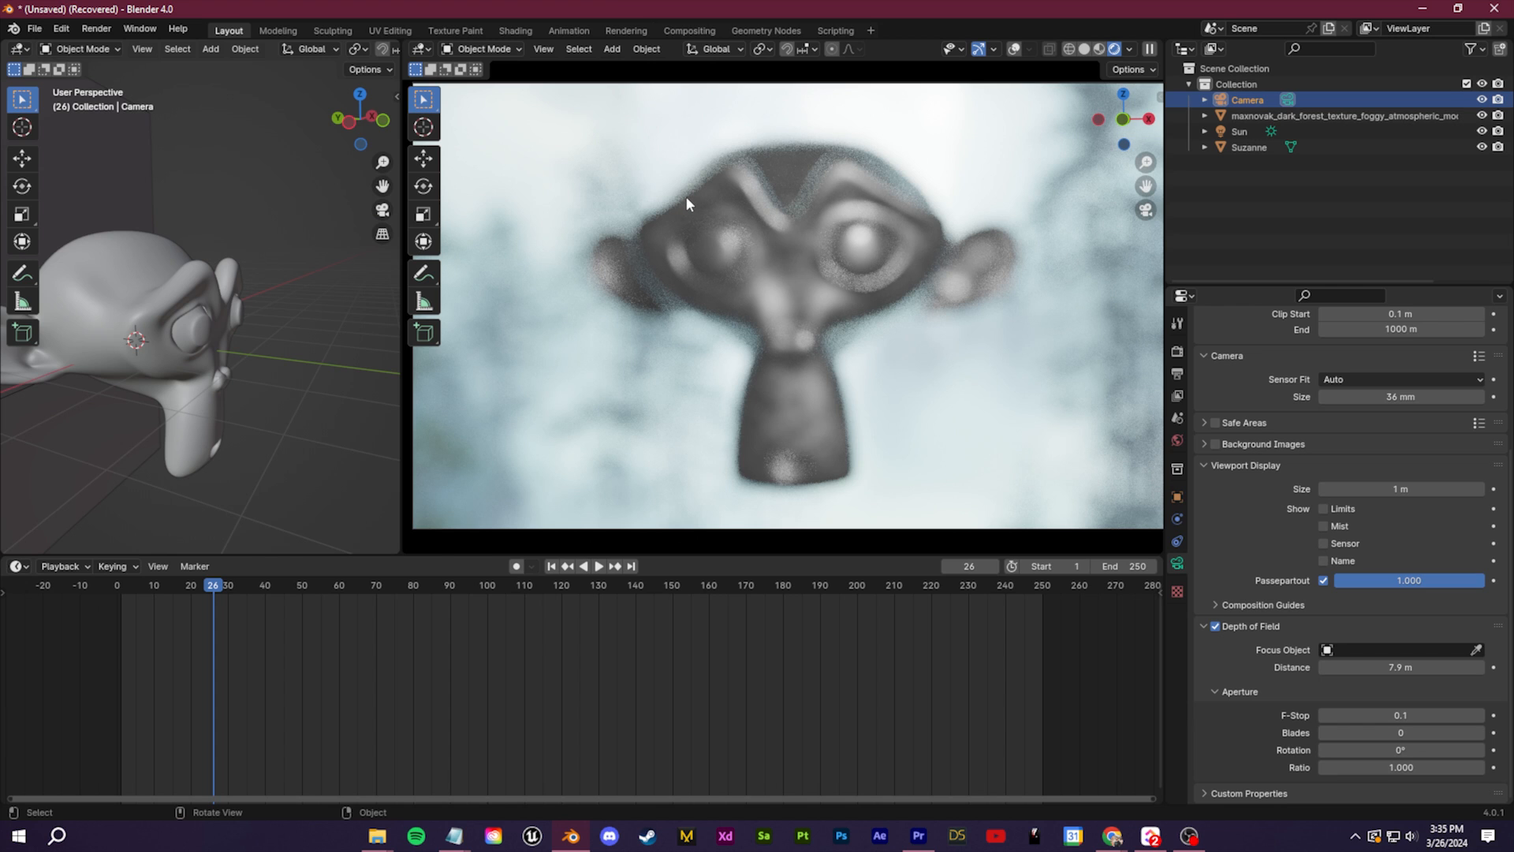
pyautogui.moveTo(762, 272)
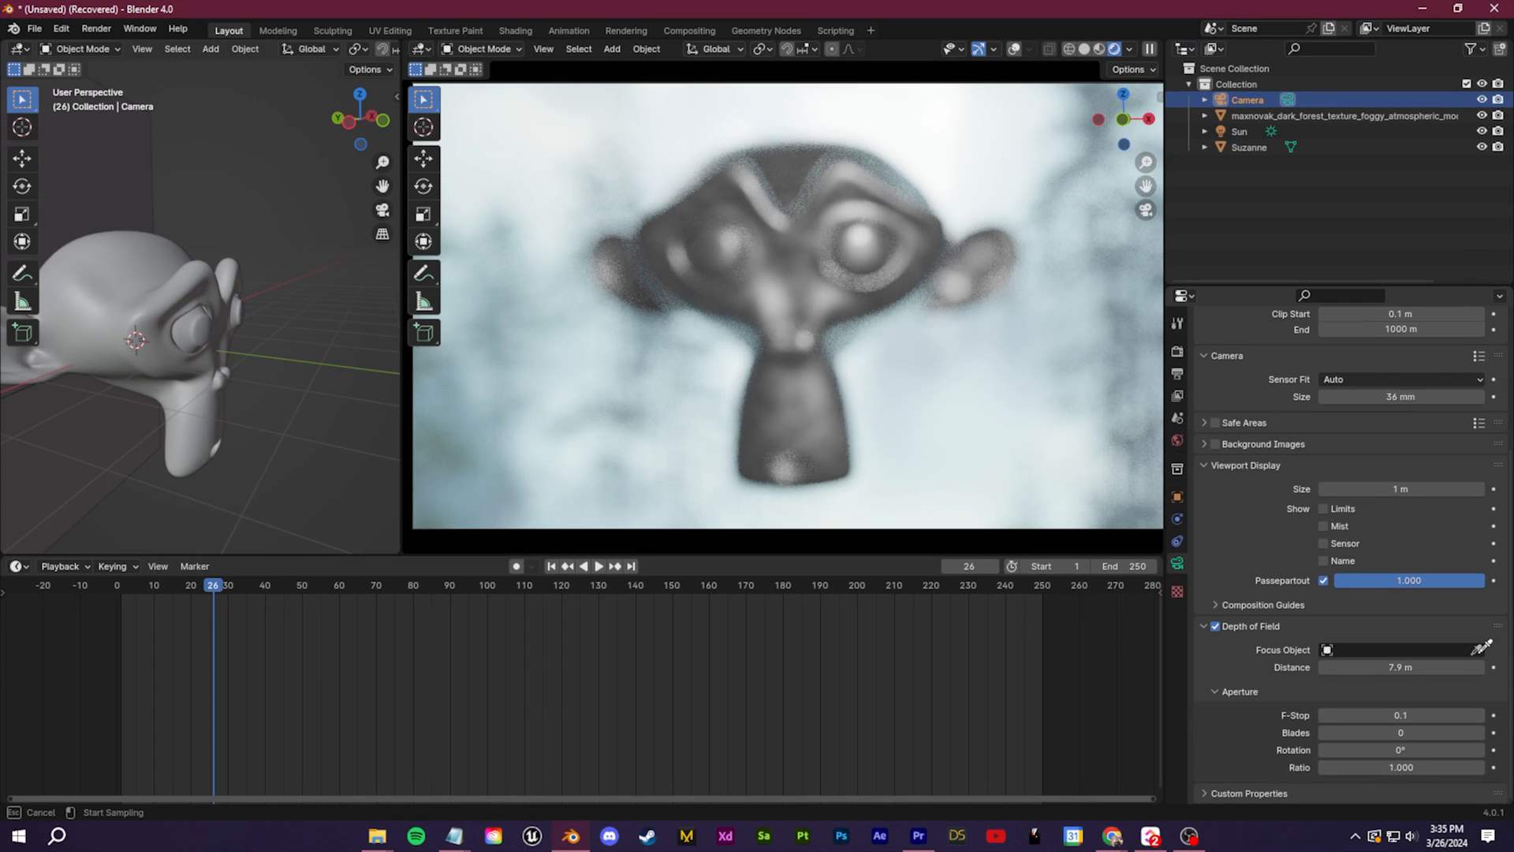
# Set the camera's Focus Object to Suzanne using the eyedropper.
pyautogui.click(1395, 649)
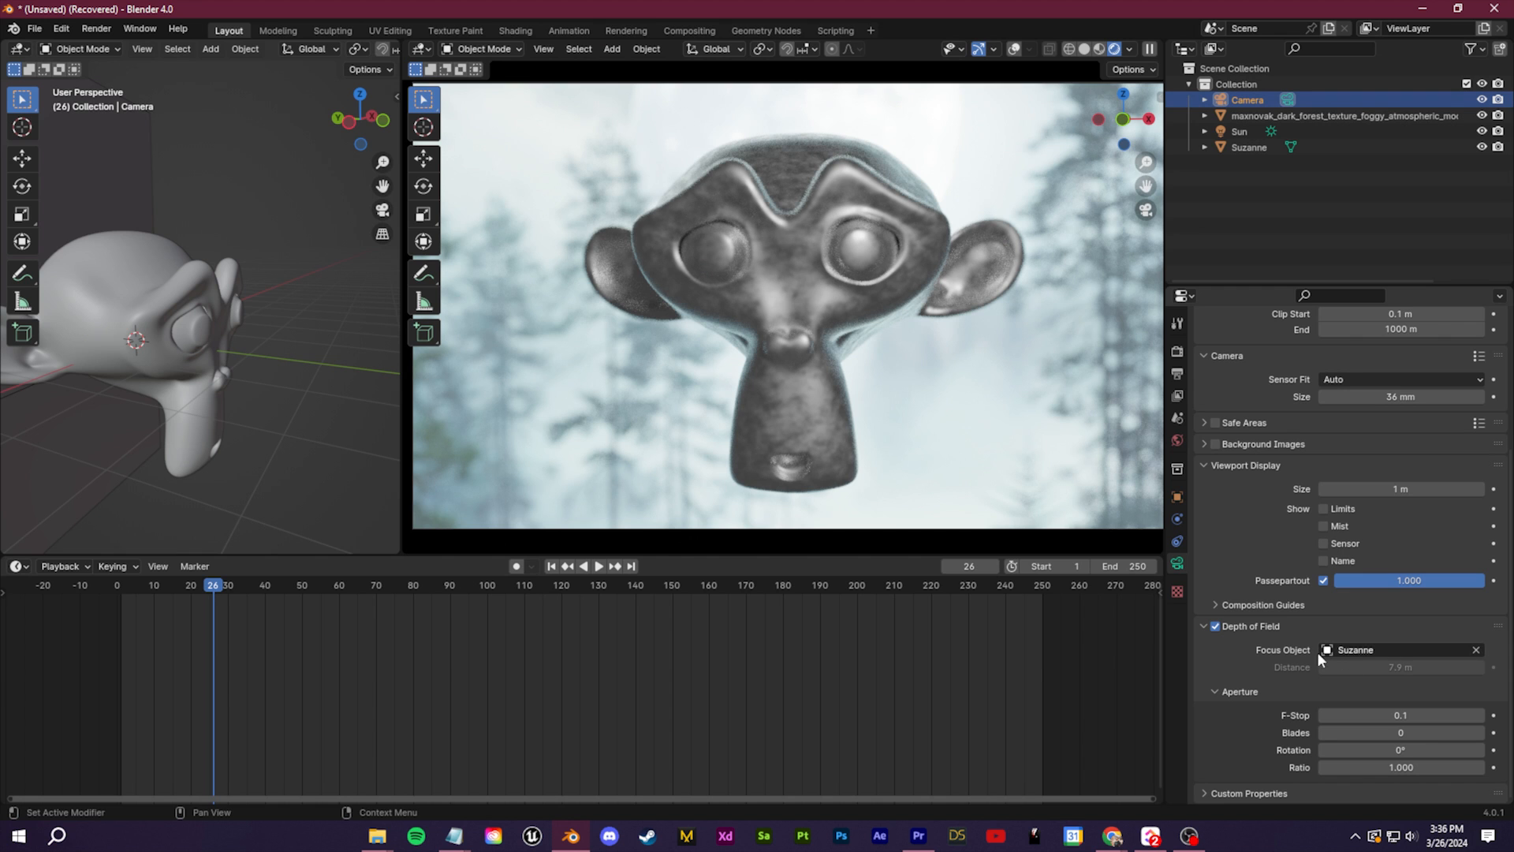
pyautogui.moveTo(352, 309)
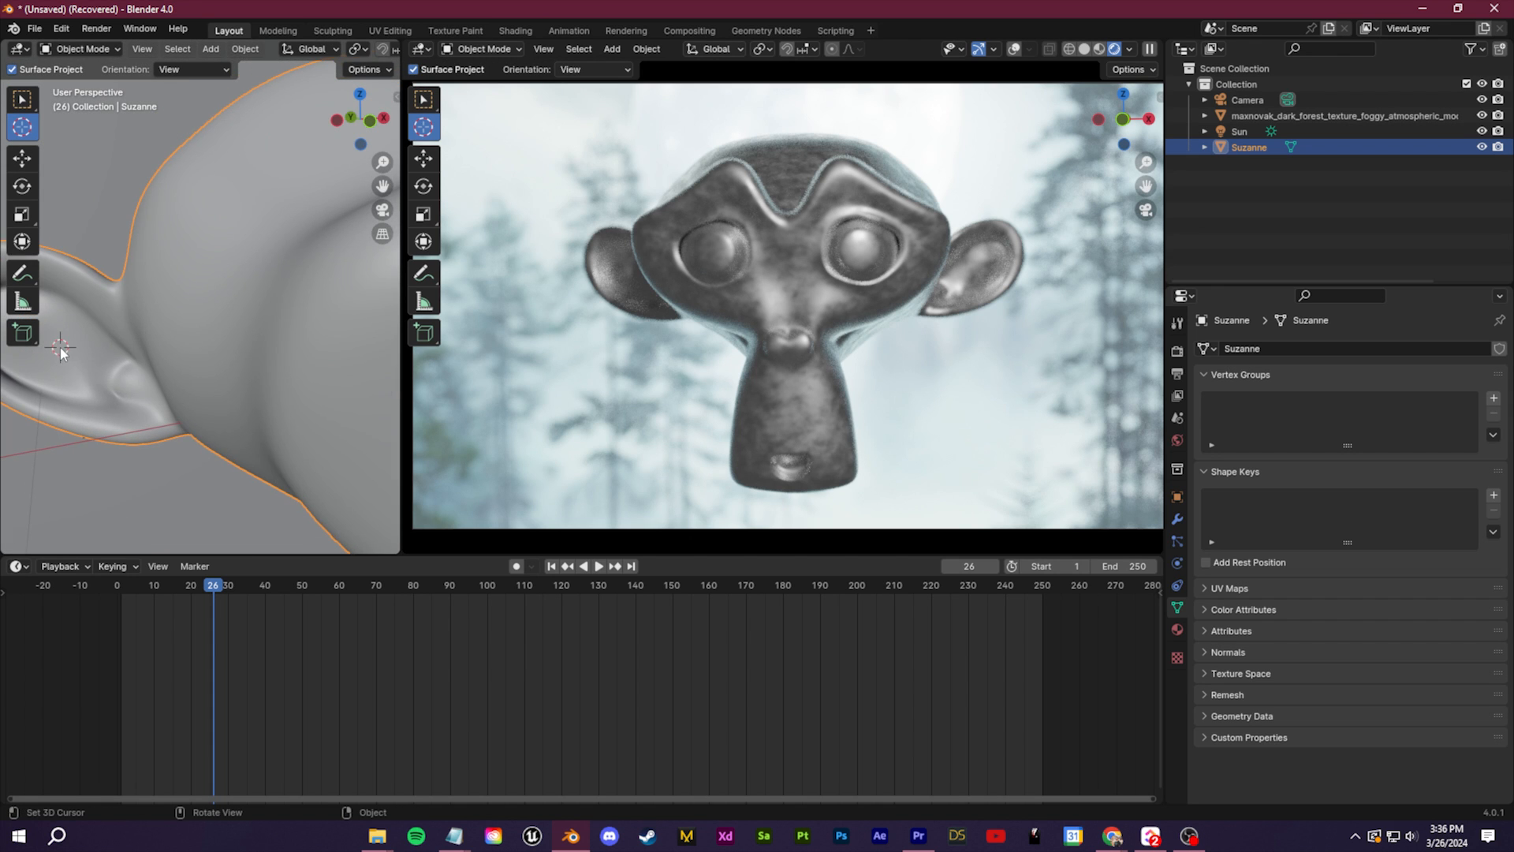
# Select Suzanne and move her origin to the centre of her geometry.
pyautogui.click(244, 48)
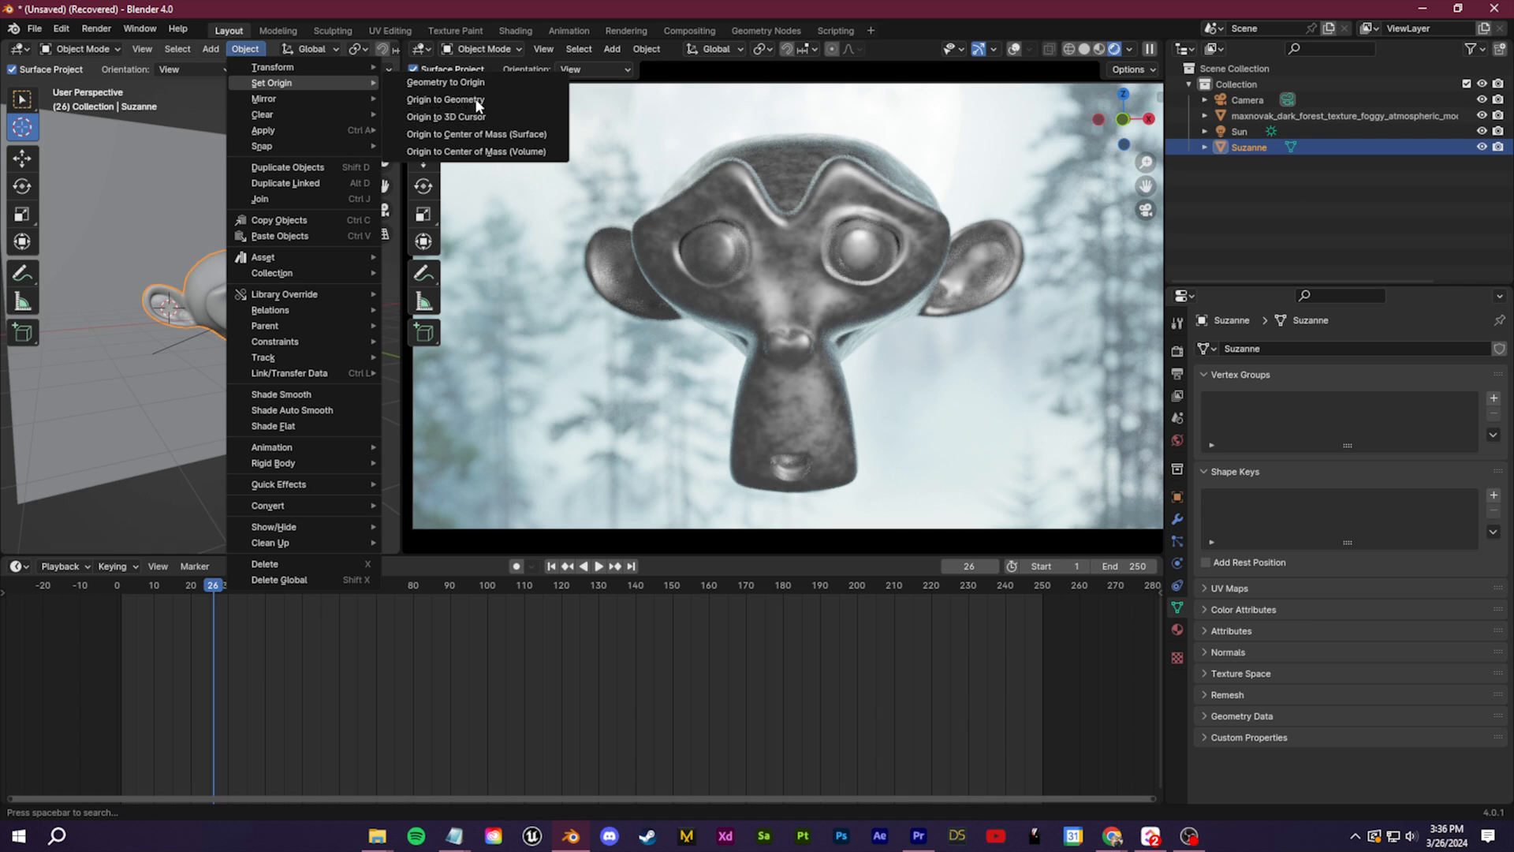
pyautogui.click(445, 82)
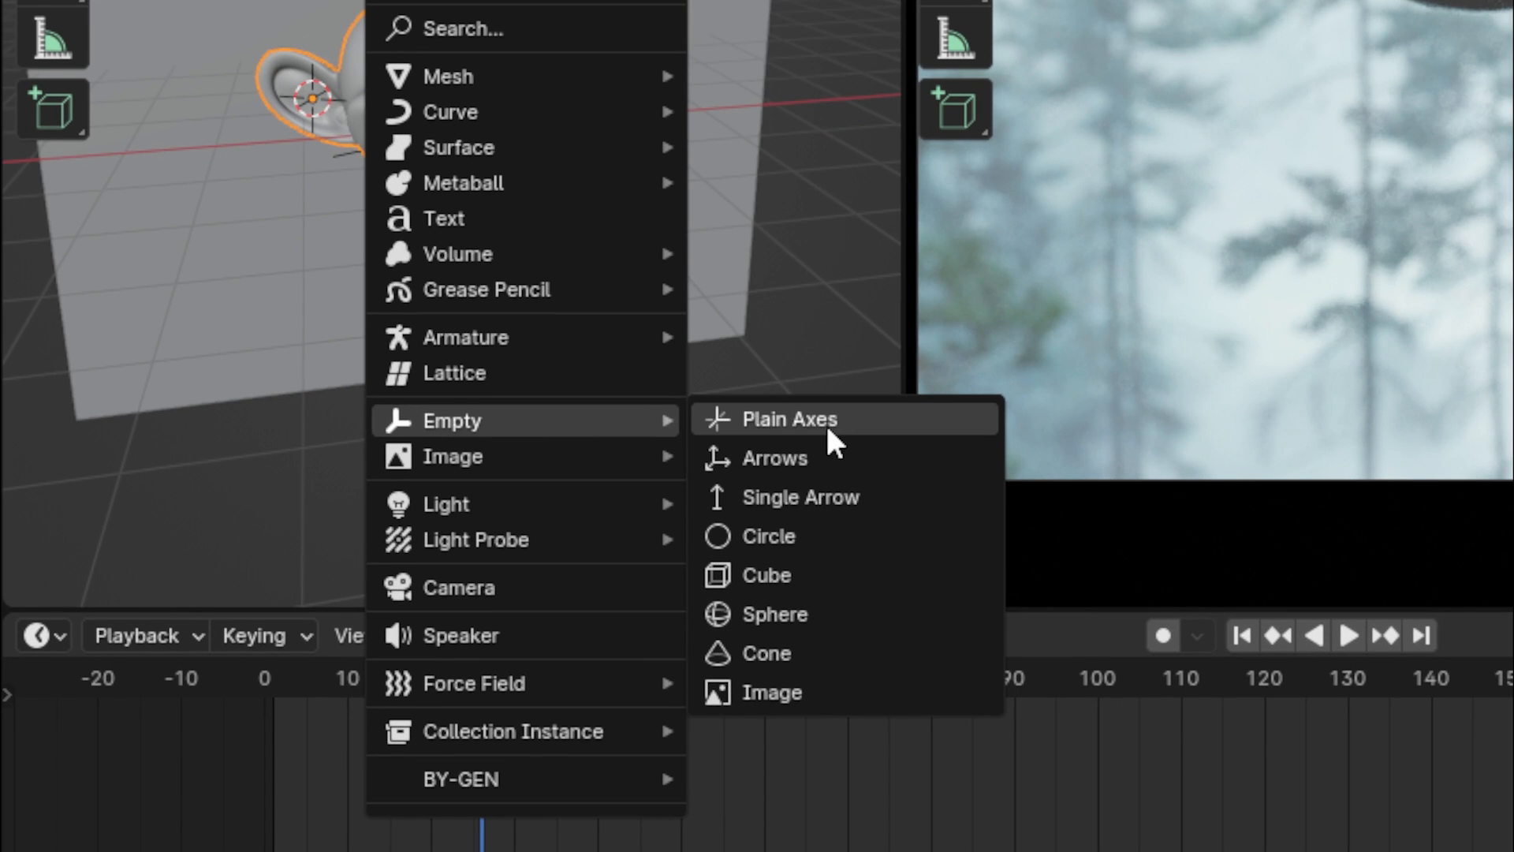
# Add a Plain Axes empty, rename it 'Pull focus', and move it away from Suzanne.
pyautogui.click(790, 418)
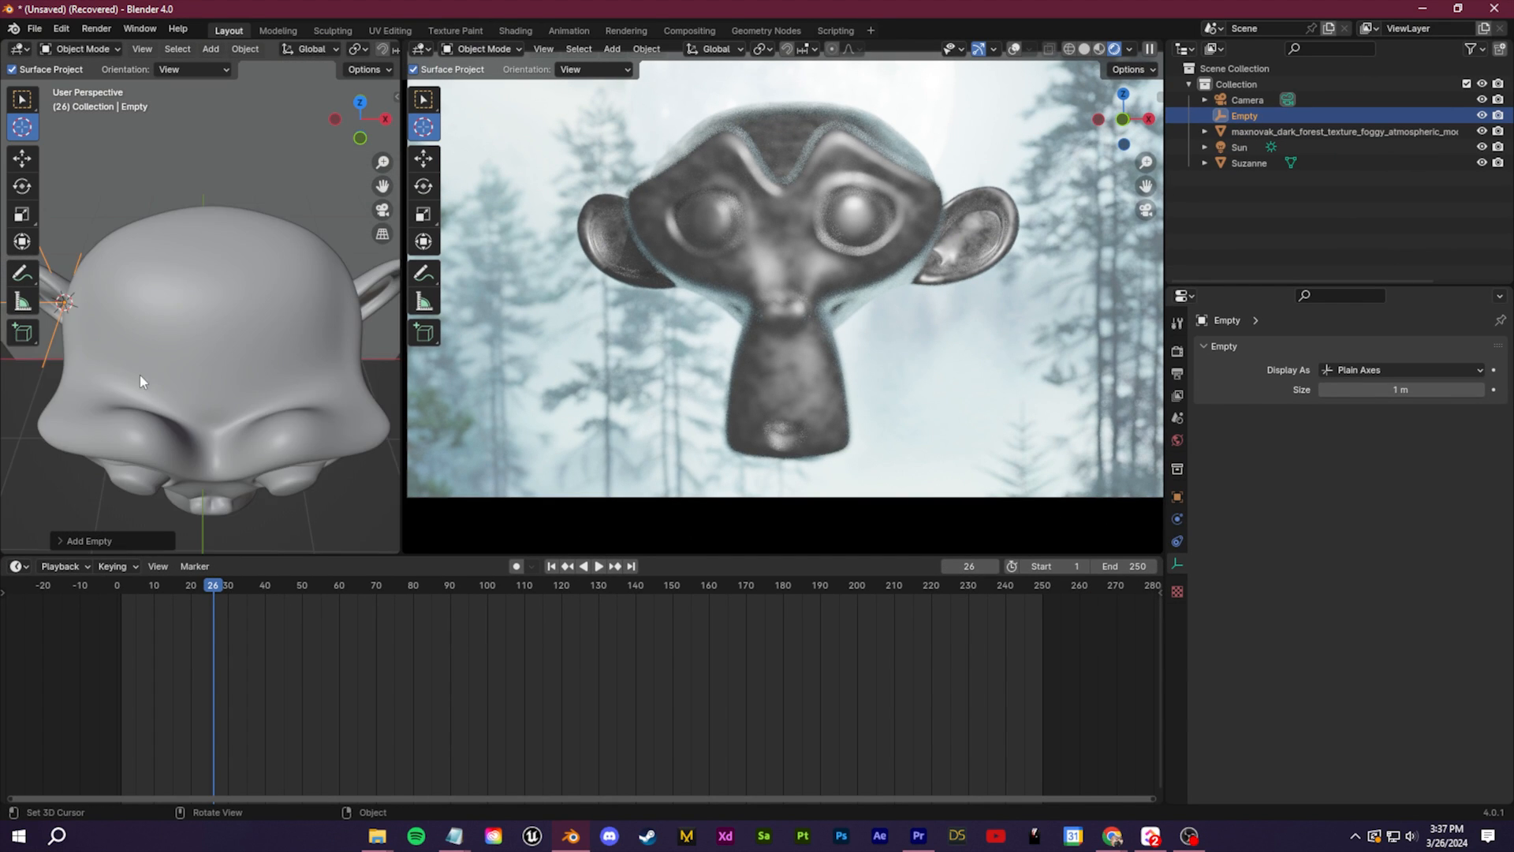
pyautogui.doubleClick(1245, 116)
pyautogui.write('Pull focus')
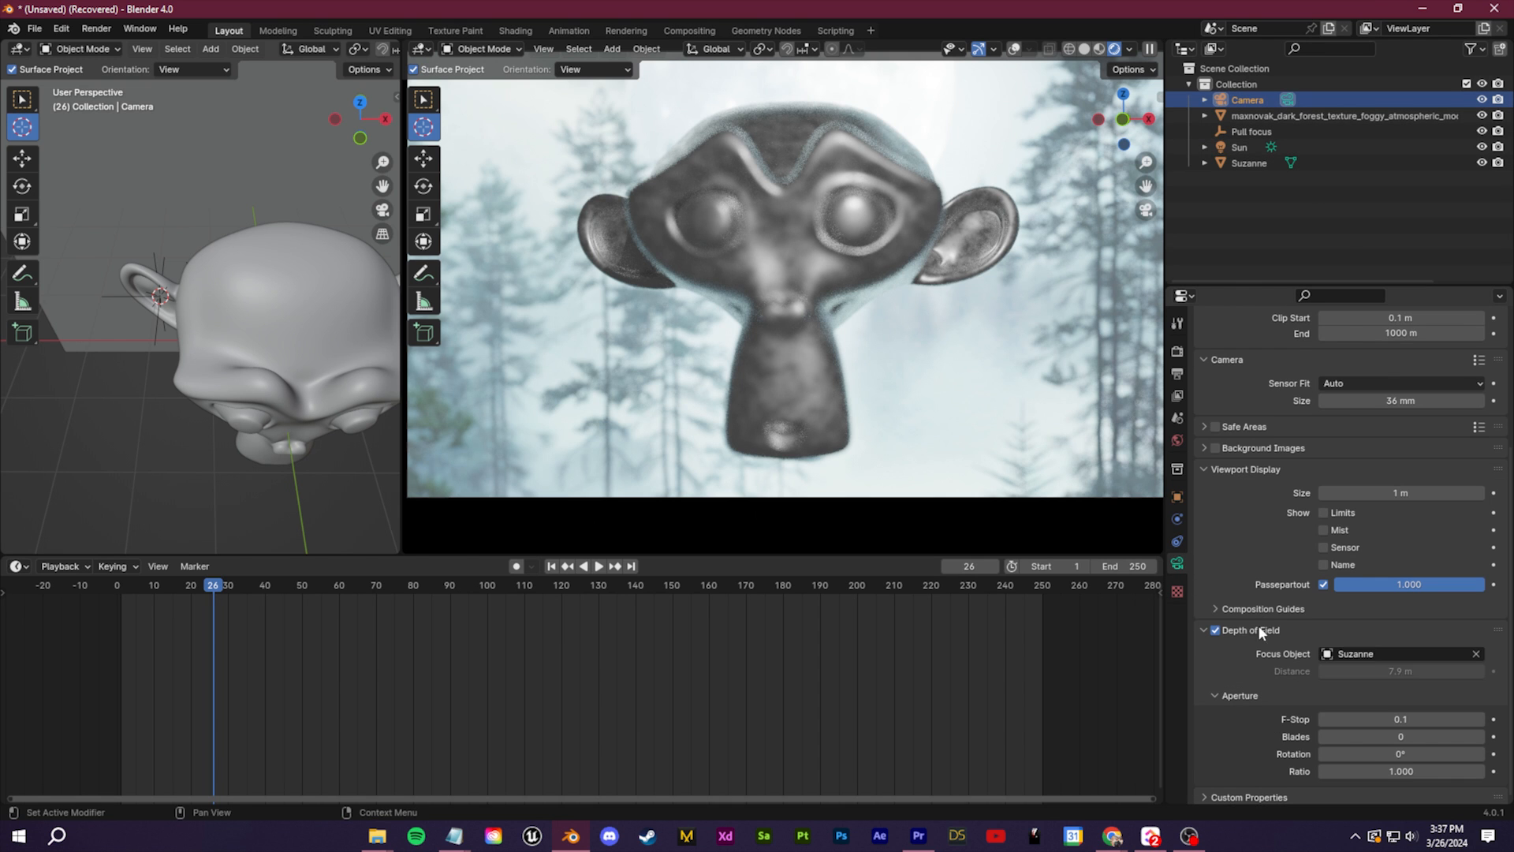
pyautogui.click(1399, 653)
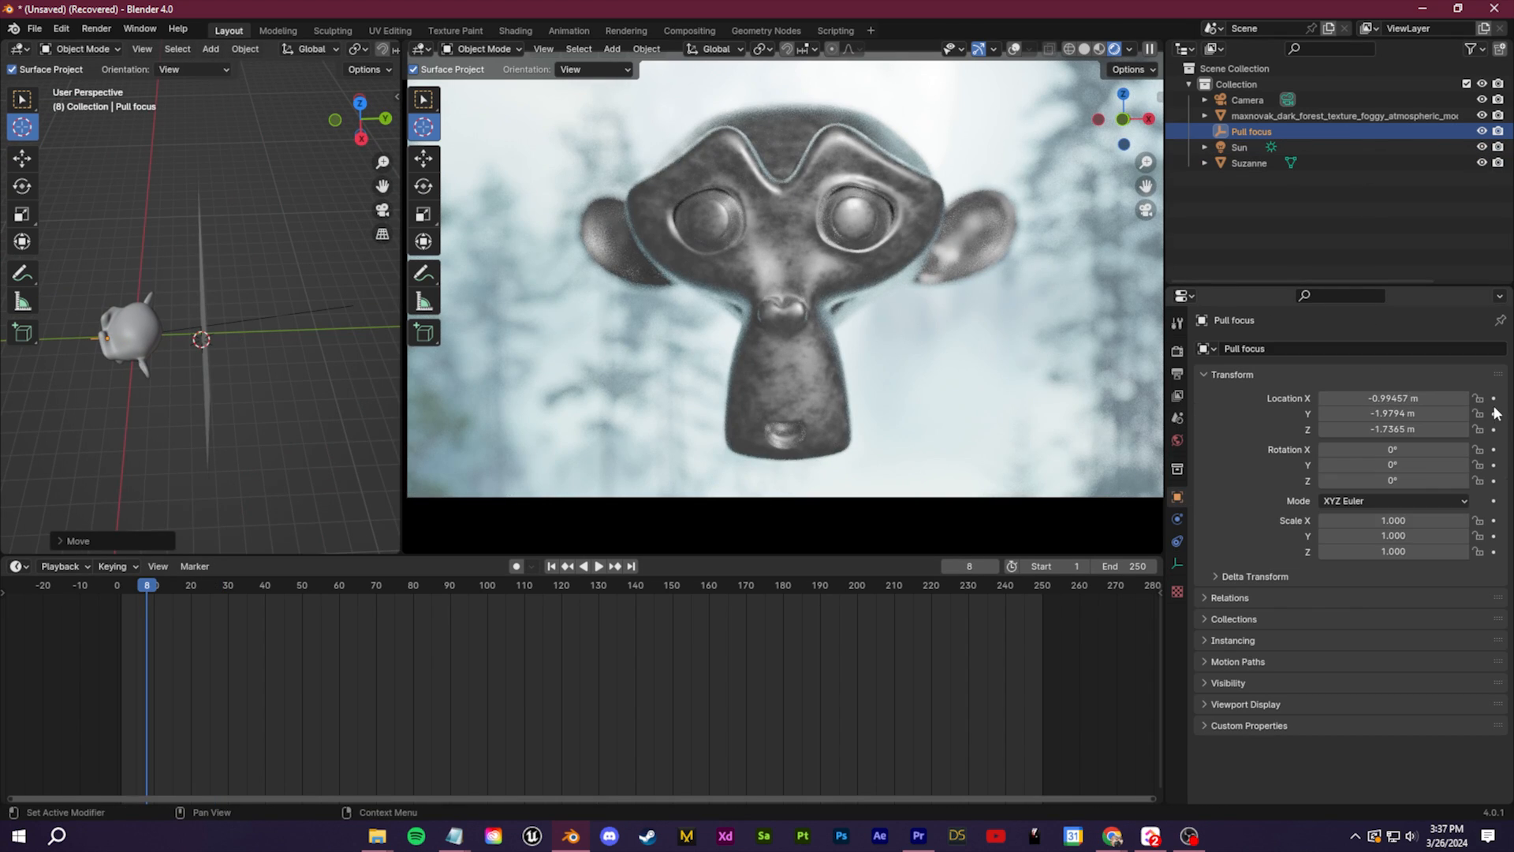
# Keyframe the Pull focus empty's location at frame 8 and again at frame 40.
pyautogui.click(596, 566)
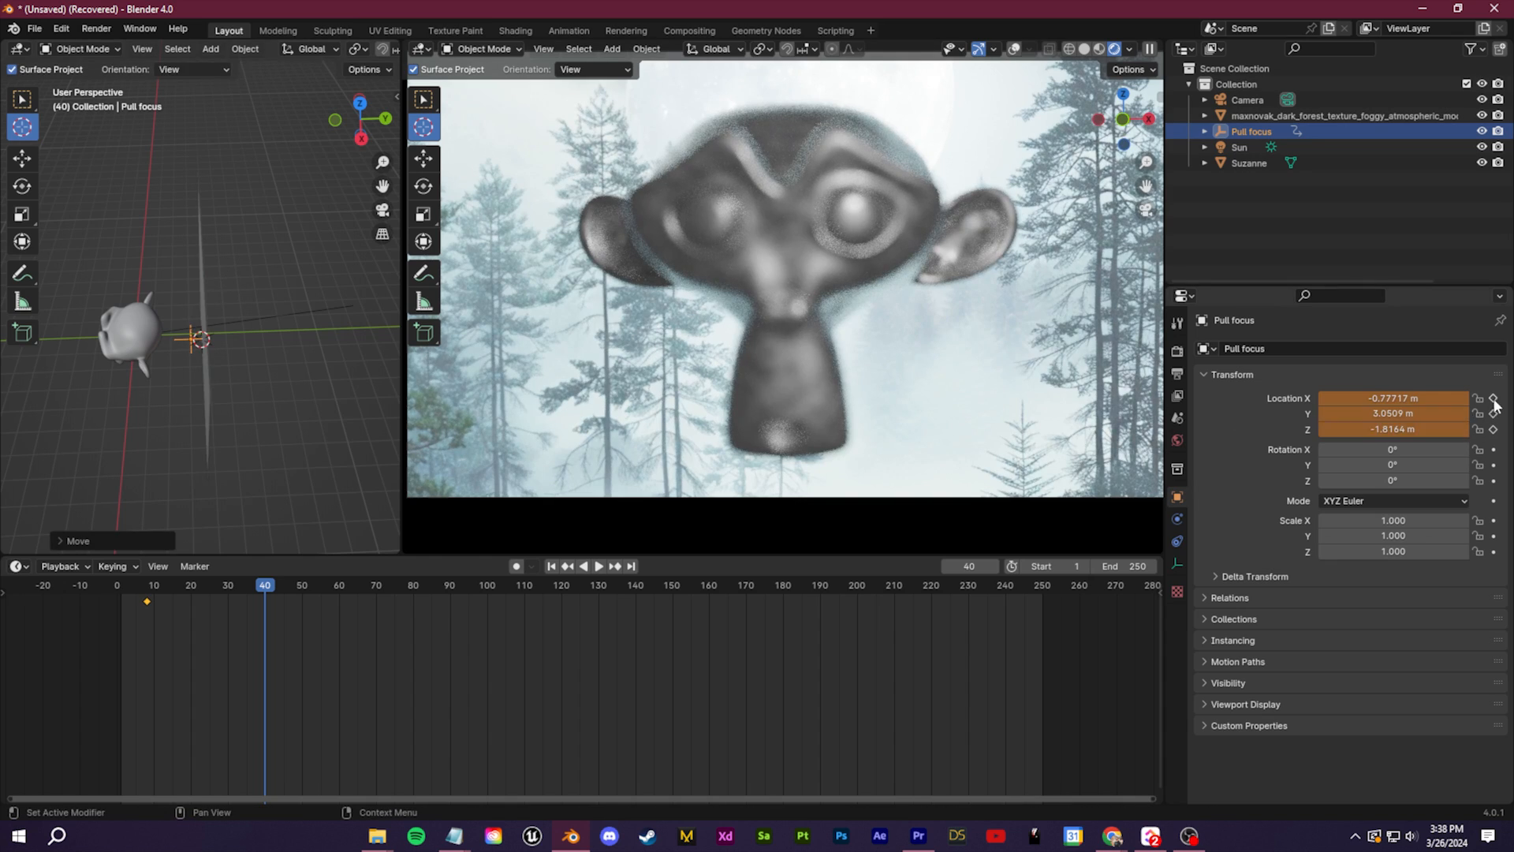
pyautogui.click(597, 567)
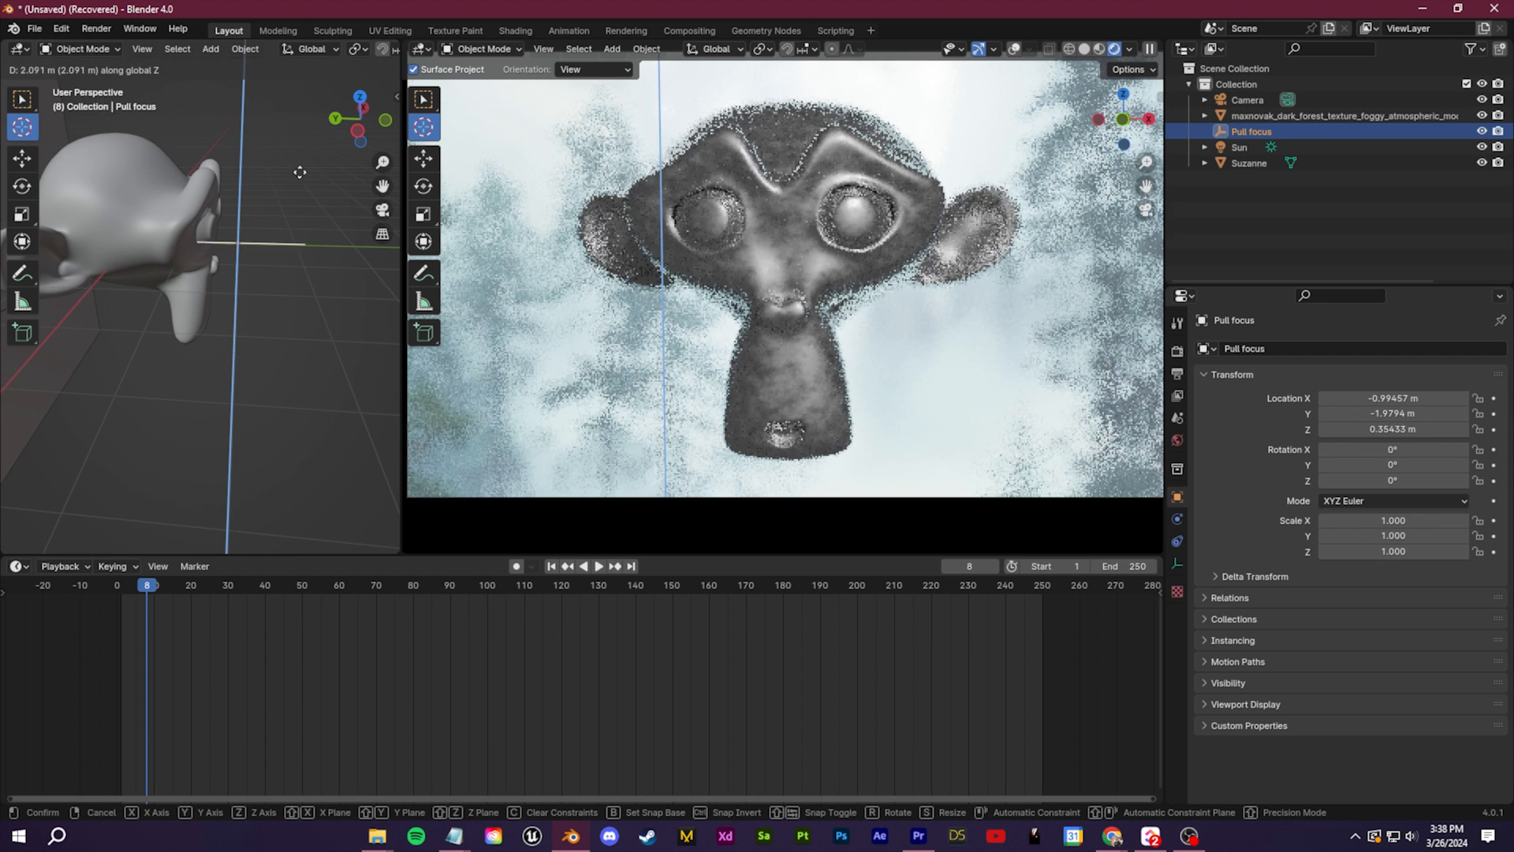
pyautogui.moveTo(270, 314)
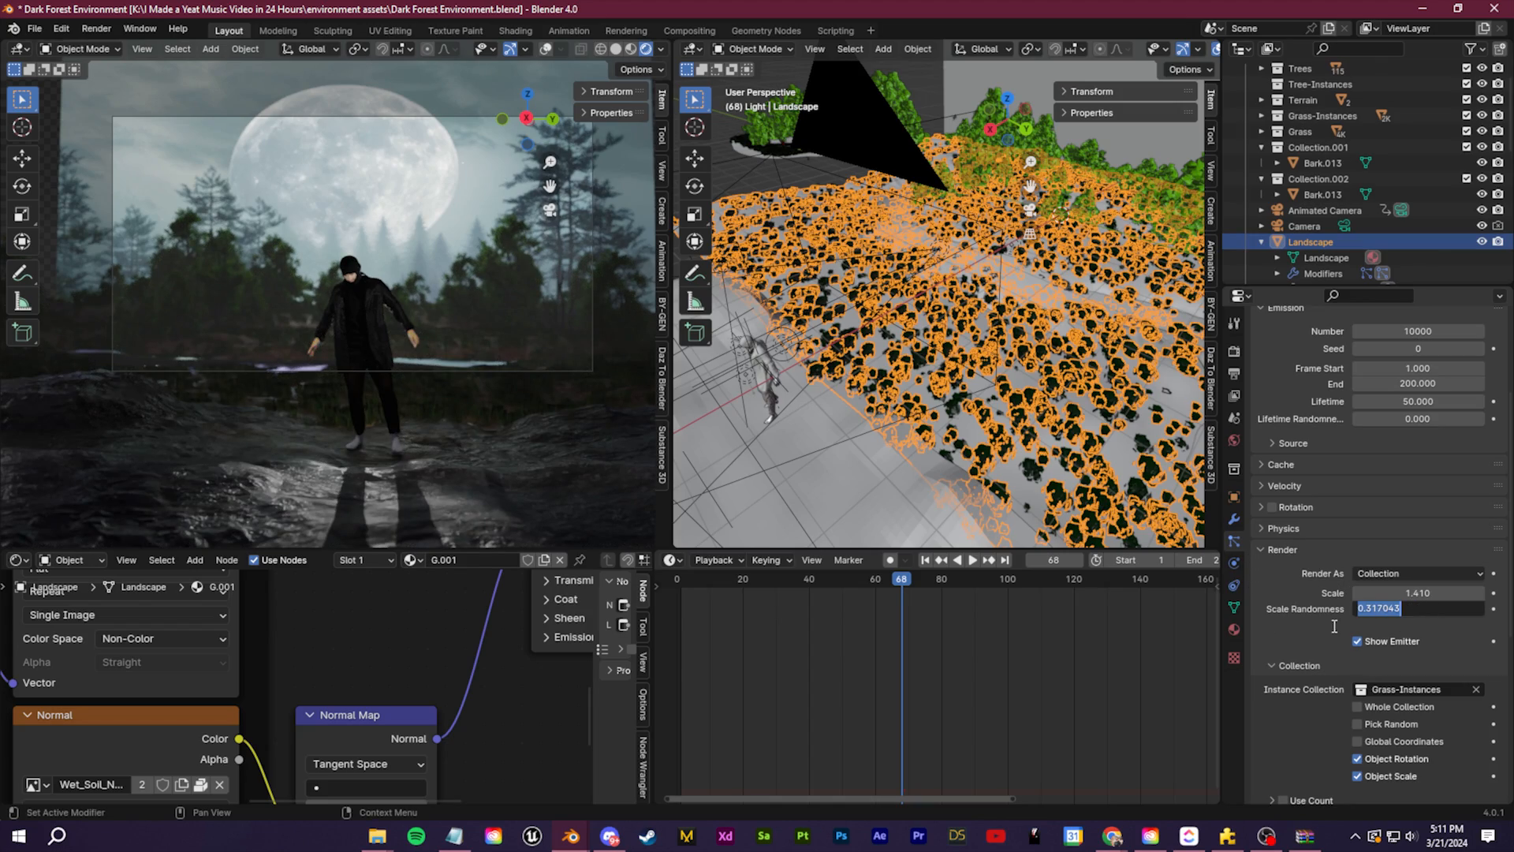
# Set the Landscape grass particles' Scale Randomness to 0.641.
pyautogui.write('0.641')
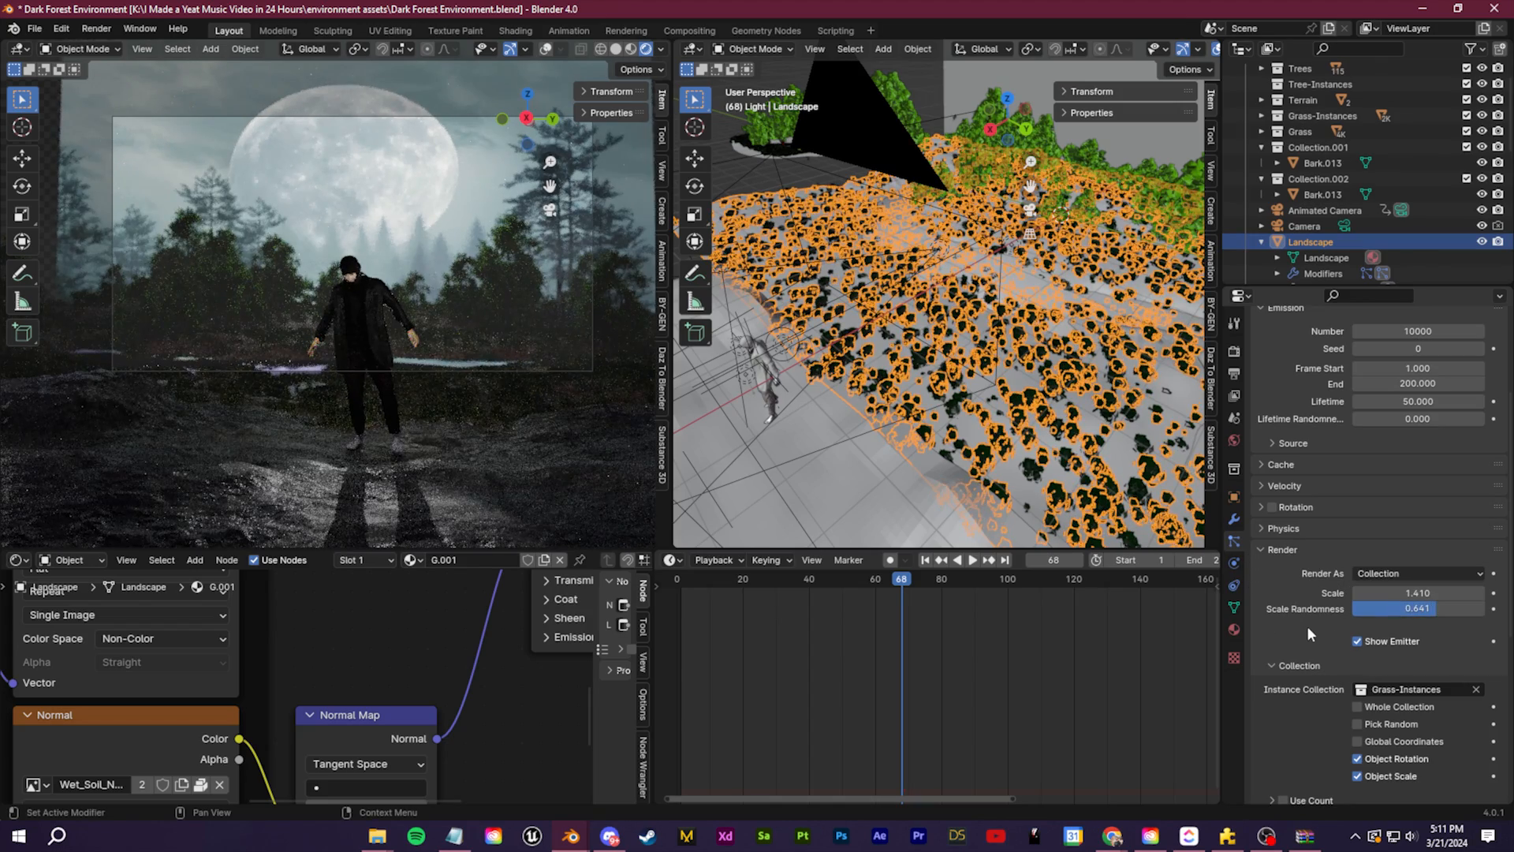